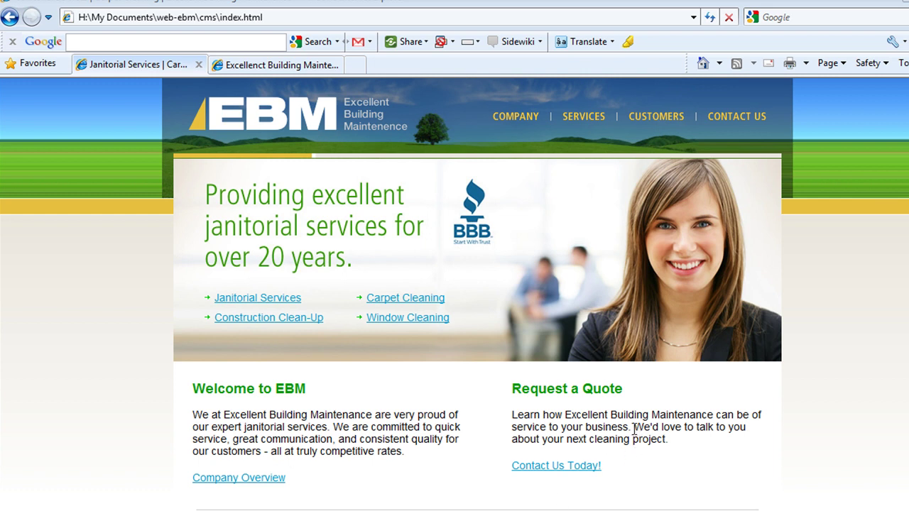
mouse_move(292, 117)
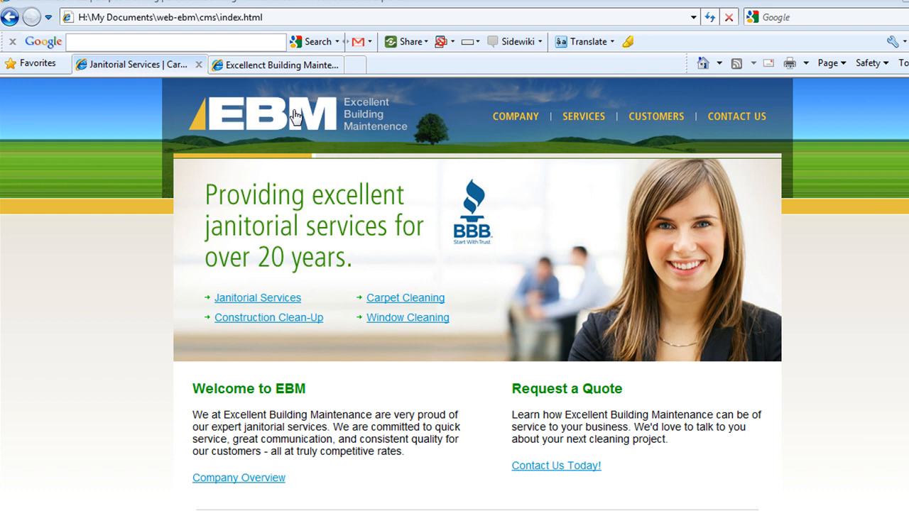
mouse_move(372, 131)
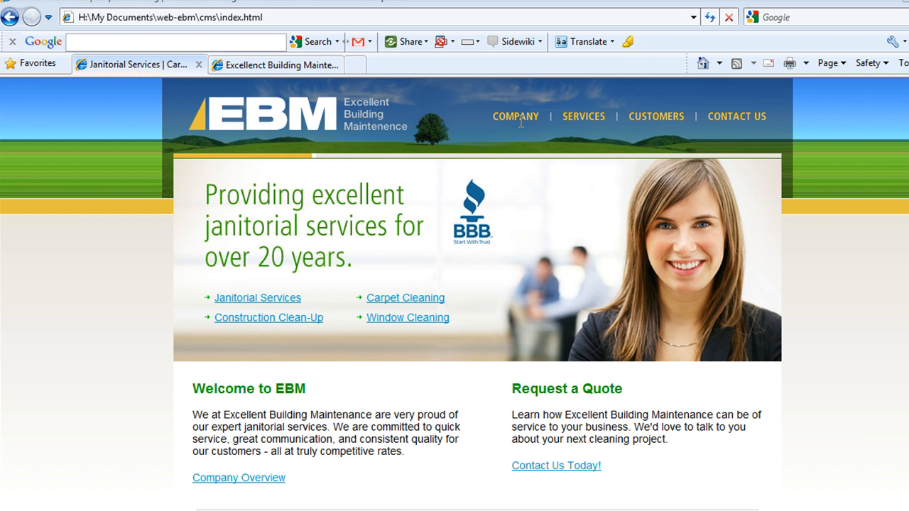
Step: Browse the static site's Company page and clear the selected company description text
left_click(514, 117)
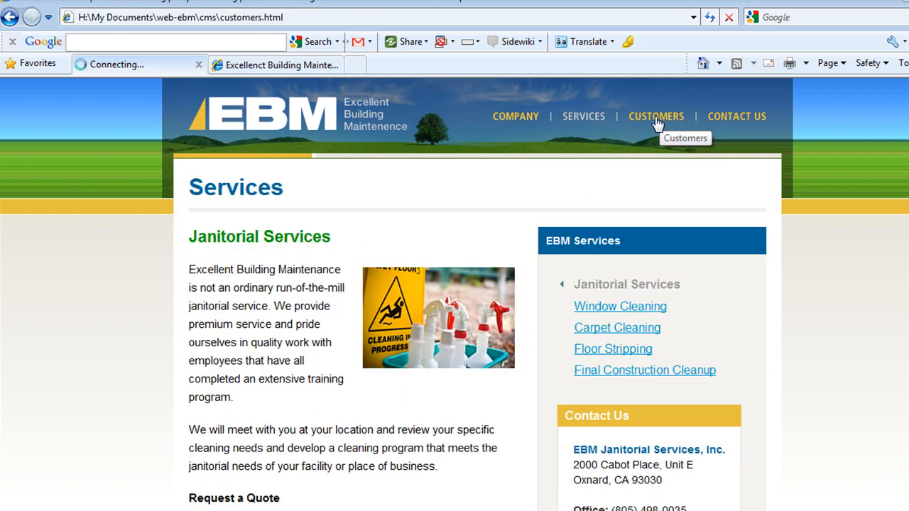
left_click(516, 117)
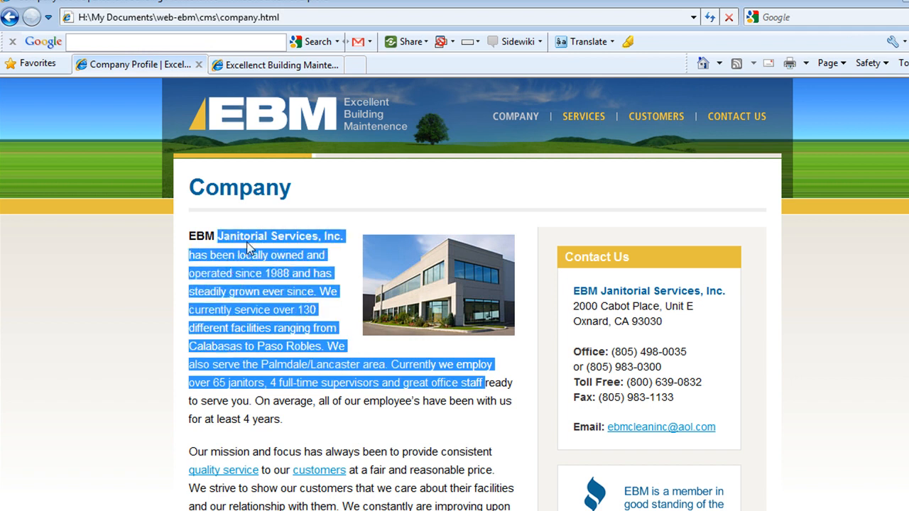
left_click(338, 365)
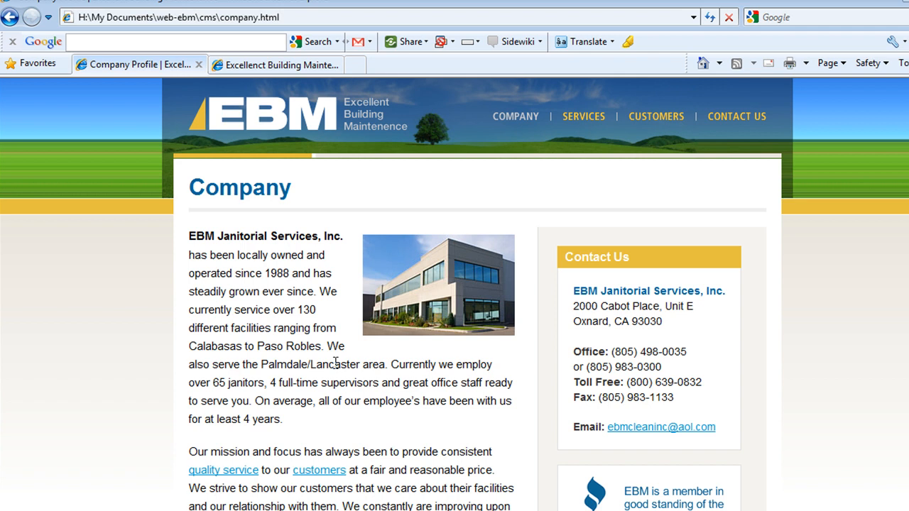
mouse_move(318, 225)
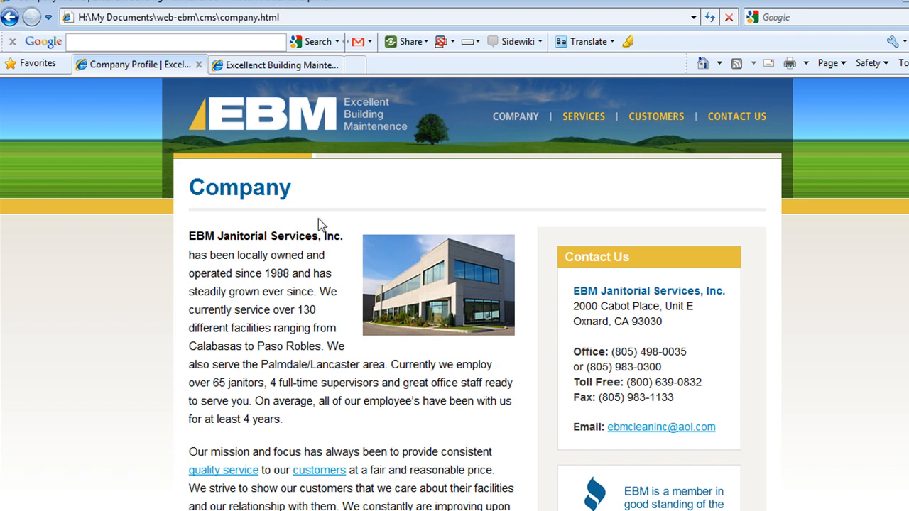
mouse_move(231, 111)
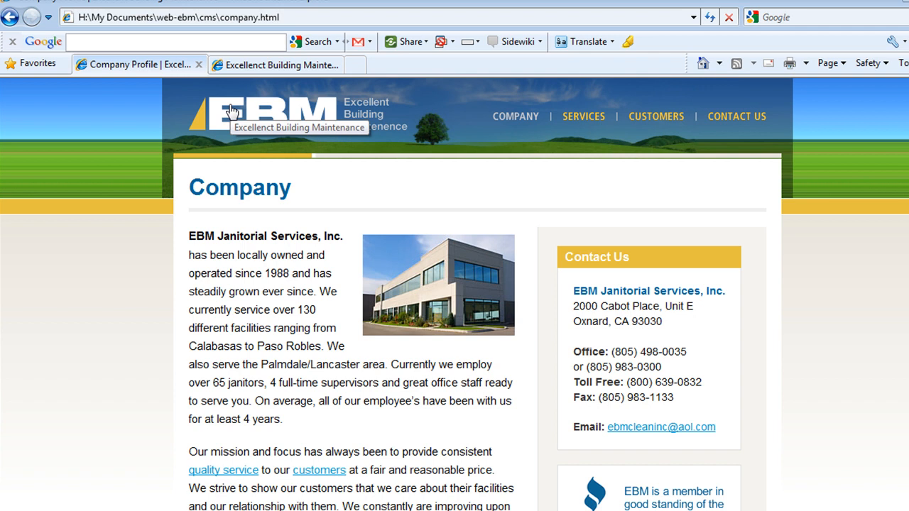
mouse_move(236, 123)
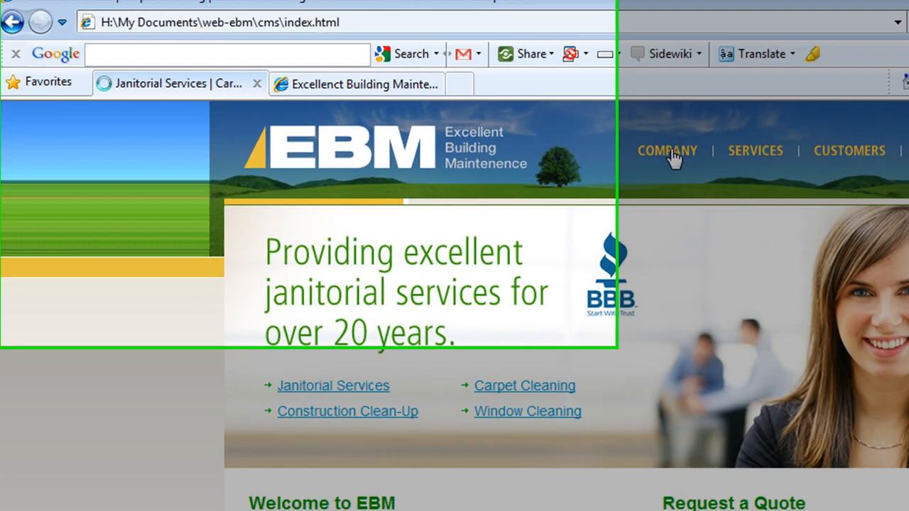
left_click(668, 150)
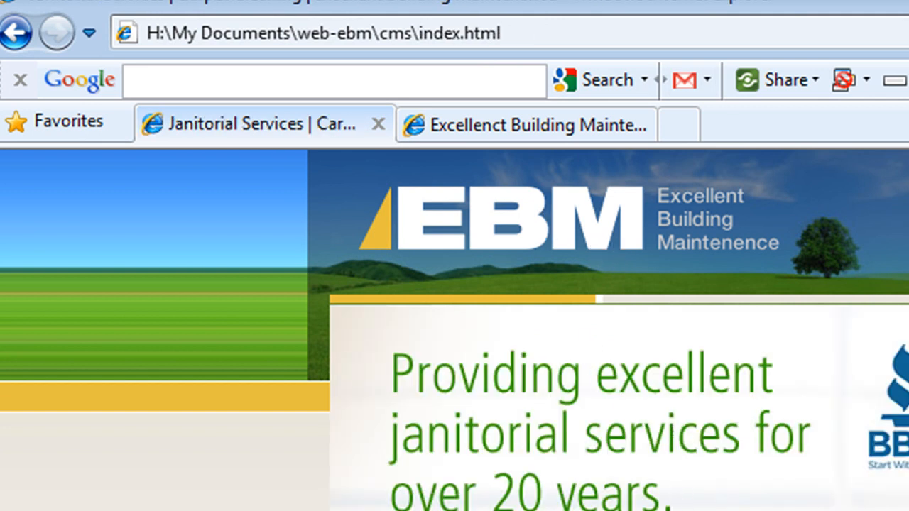
mouse_move(349, 224)
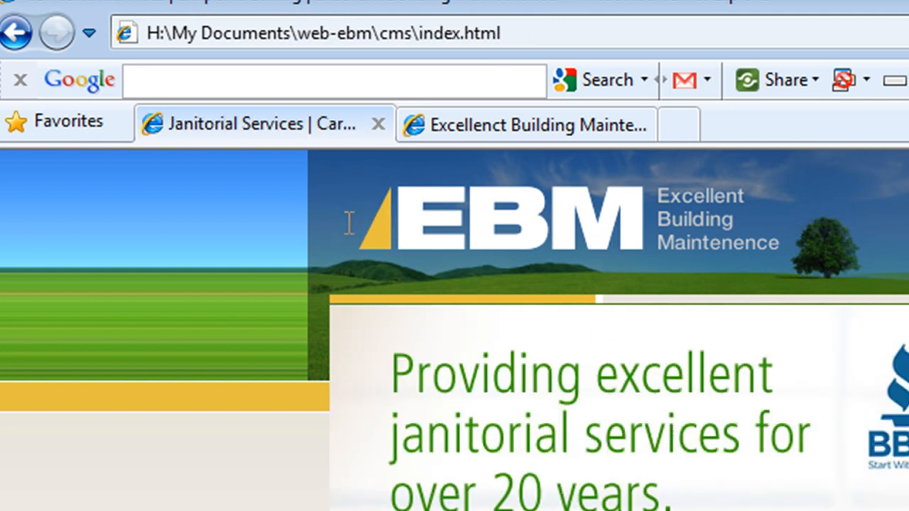
mouse_move(277, 226)
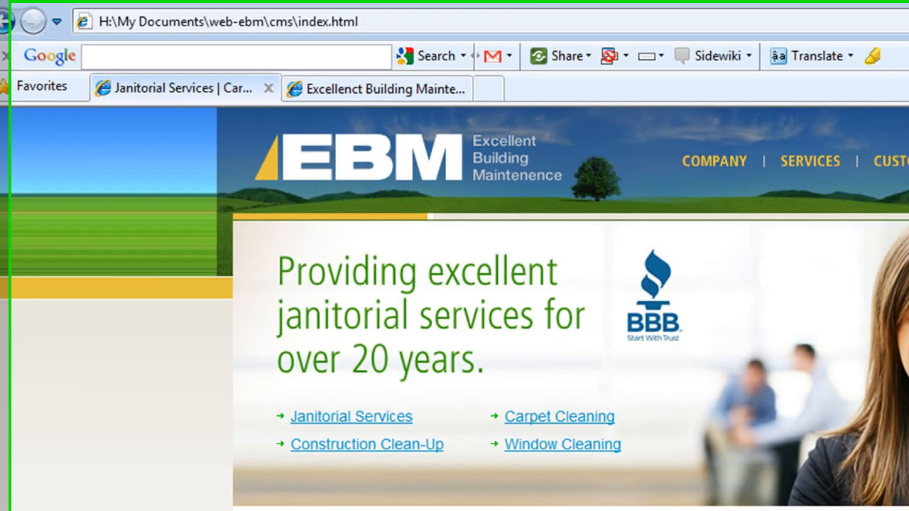
Step: Show the WordPress version of the site, then switch over to the code editor
left_click(377, 88)
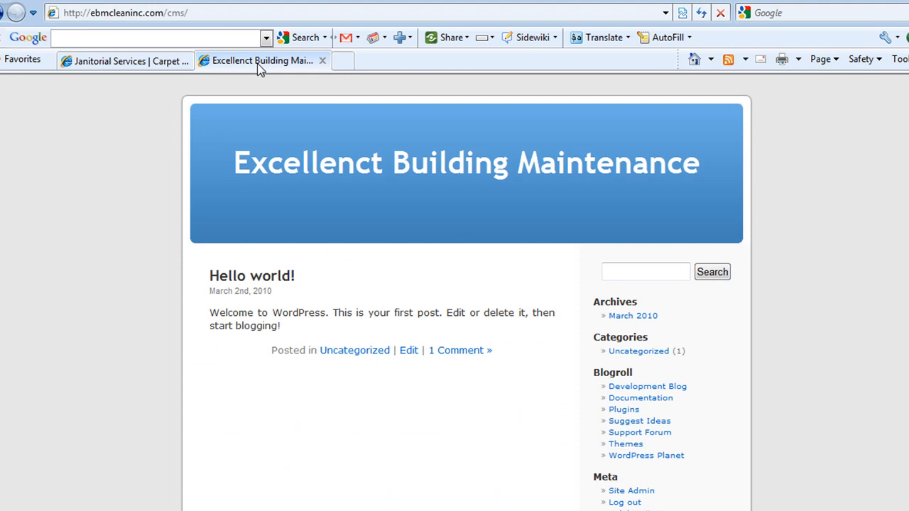
mouse_move(247, 287)
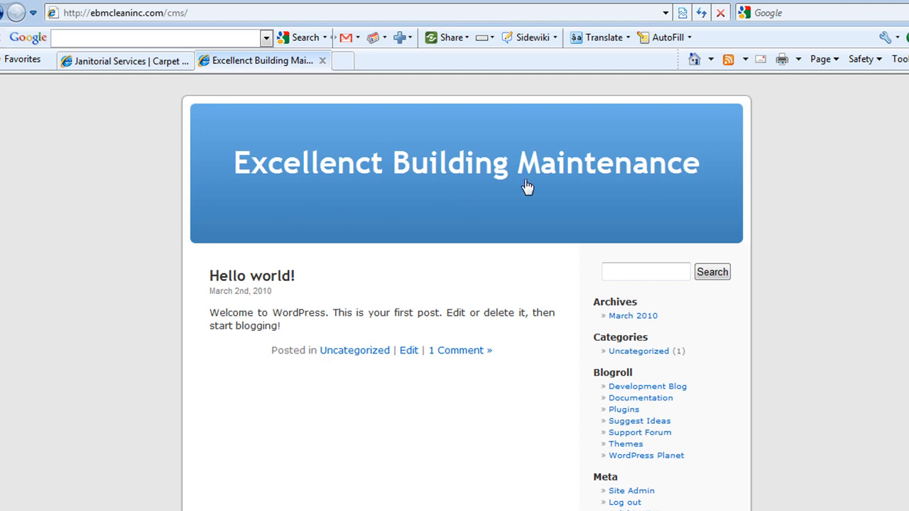
mouse_move(461, 171)
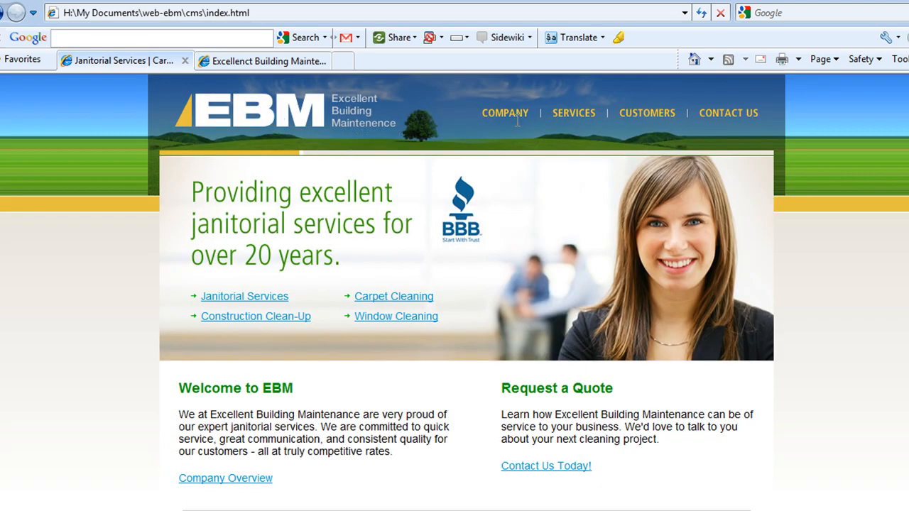
left_click(506, 113)
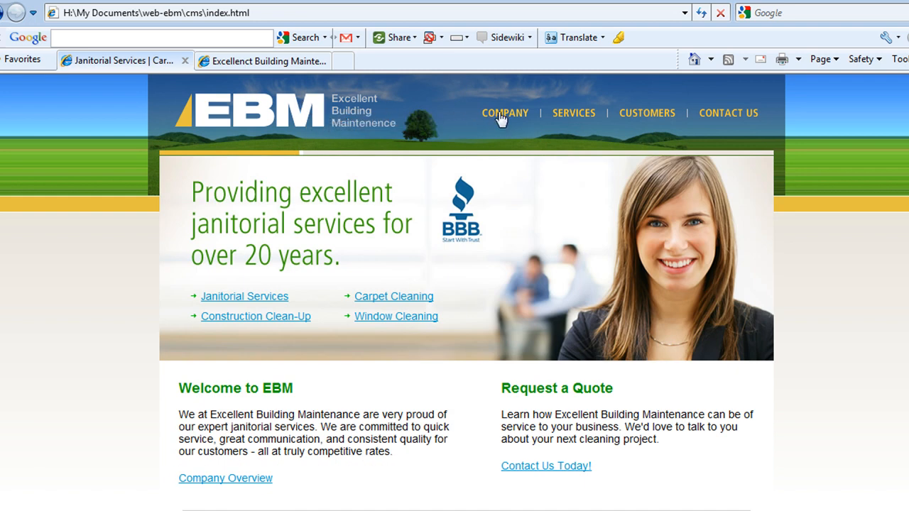
left_click(506, 114)
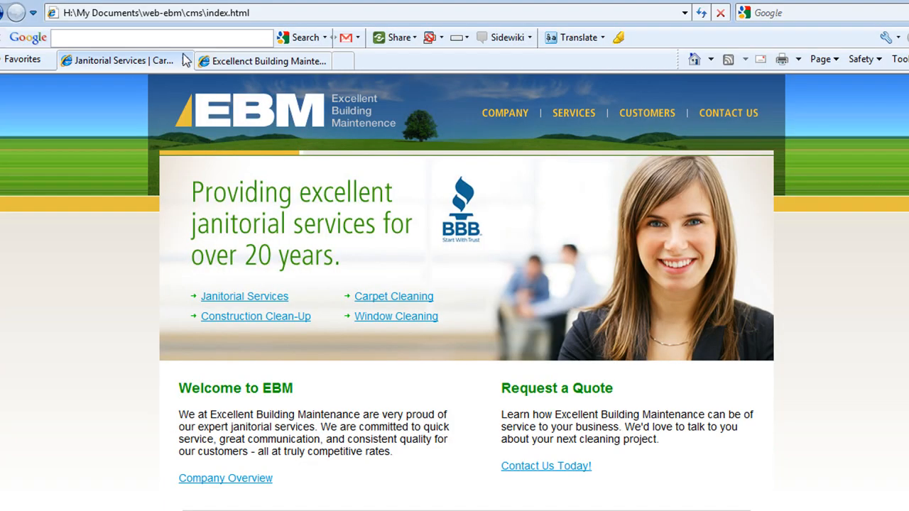
left_click(265, 59)
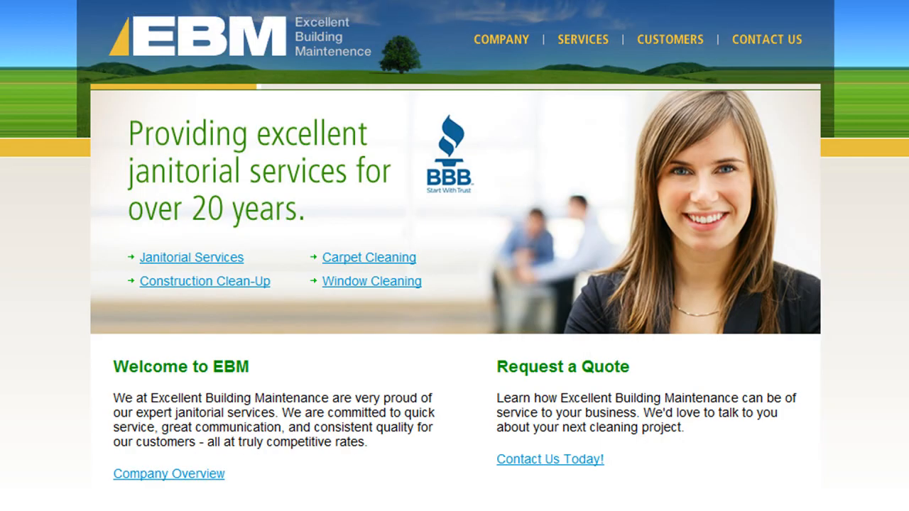
key("ctrl+u")
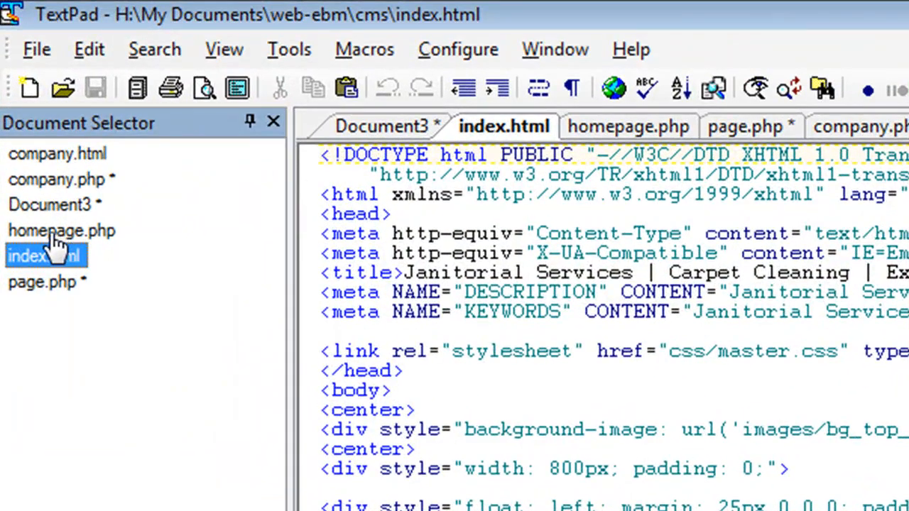
mouse_move(46, 242)
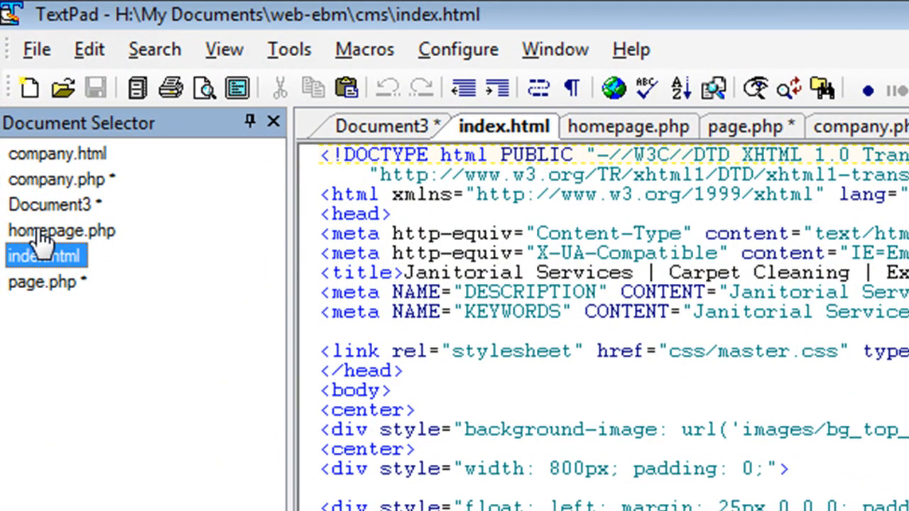
Step: View homepage.php, company.html, then company.php with its Template Name: Company header
left_click(61, 230)
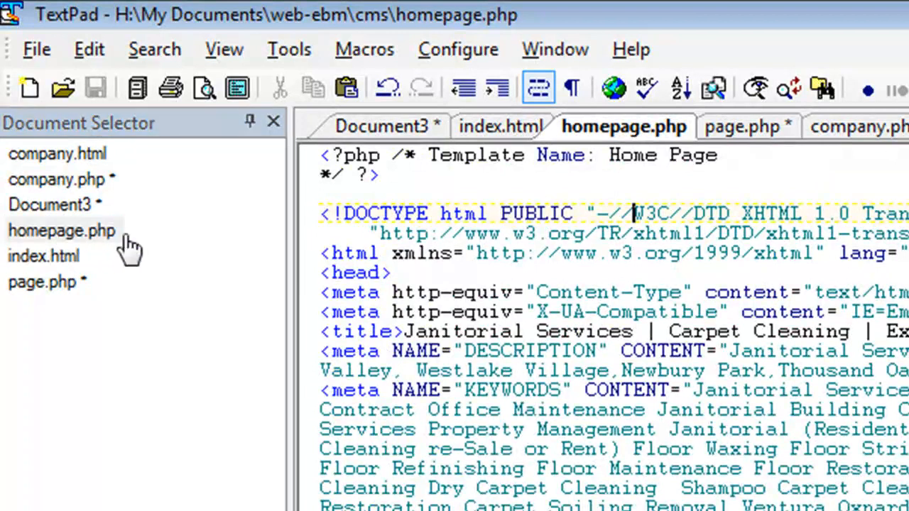
left_click(59, 154)
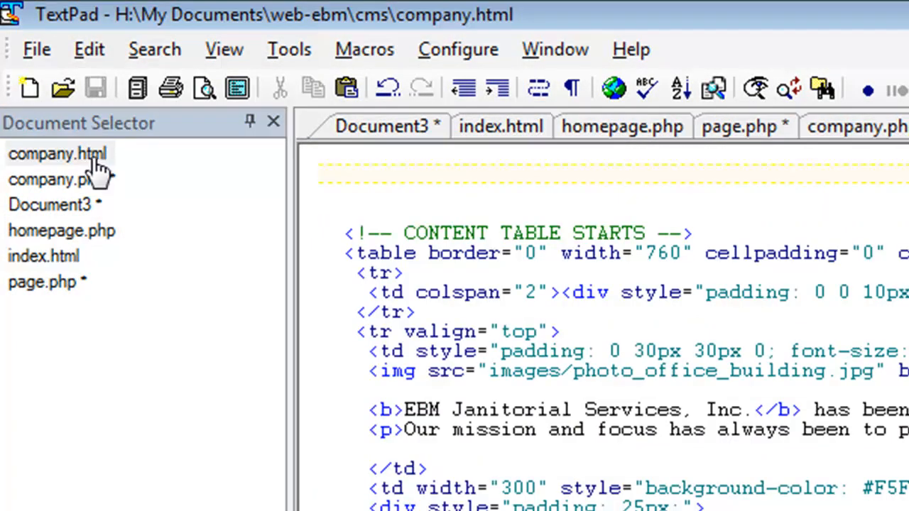
left_click(46, 179)
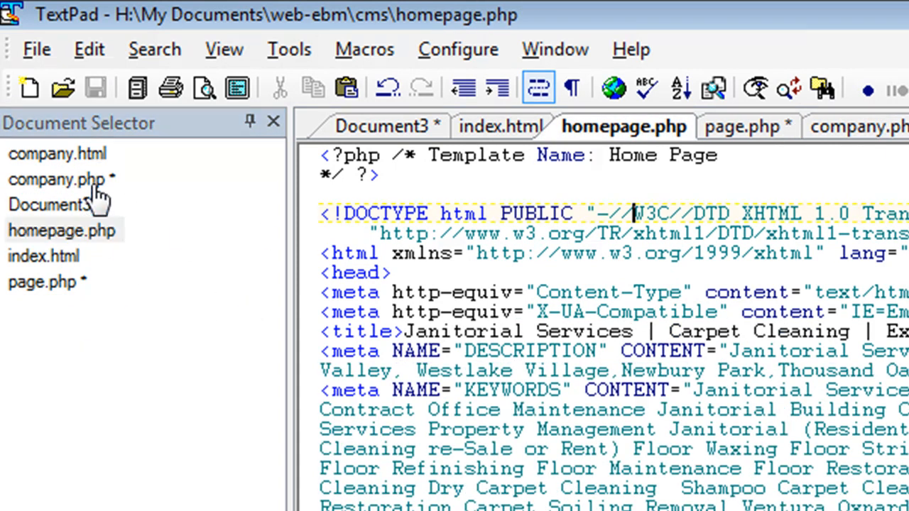
mouse_move(97, 196)
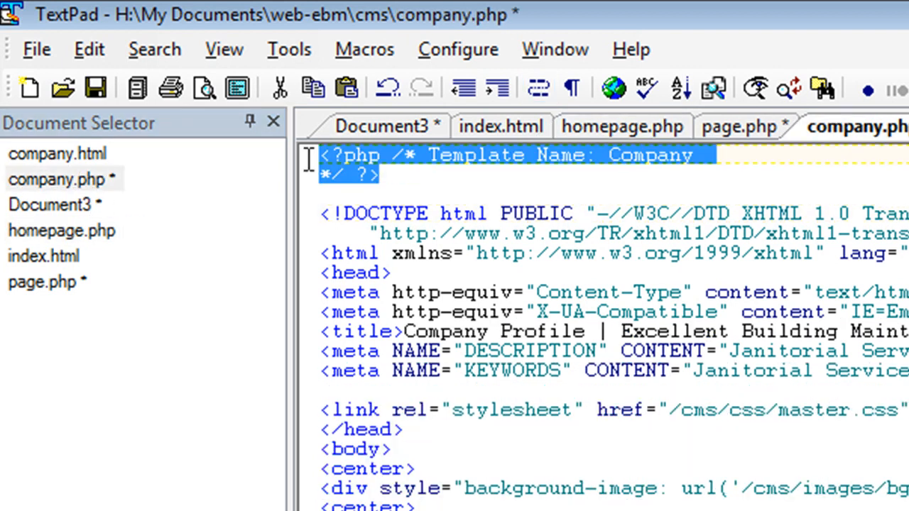
left_click(373, 176)
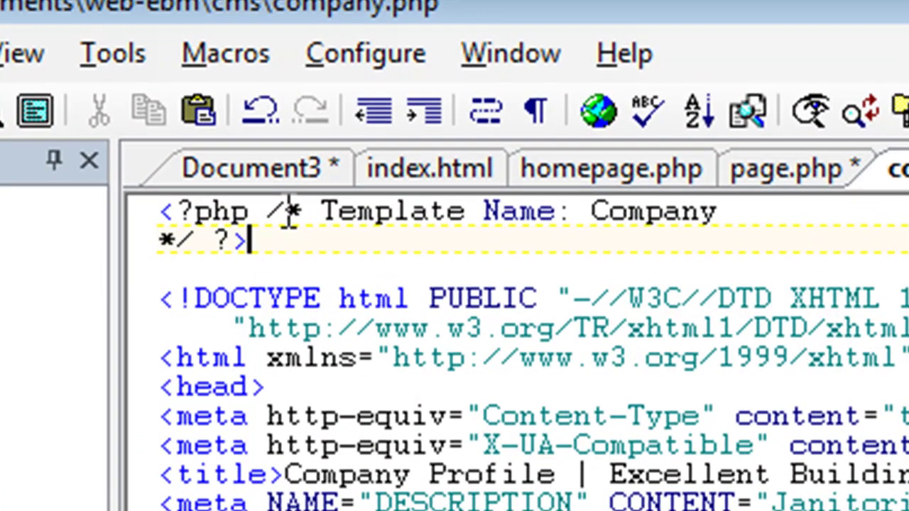
mouse_move(370, 210)
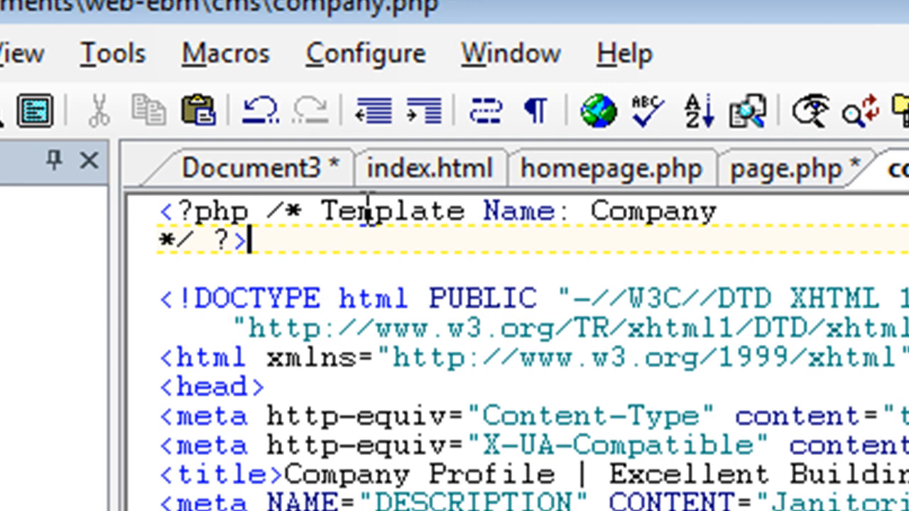
mouse_move(690, 215)
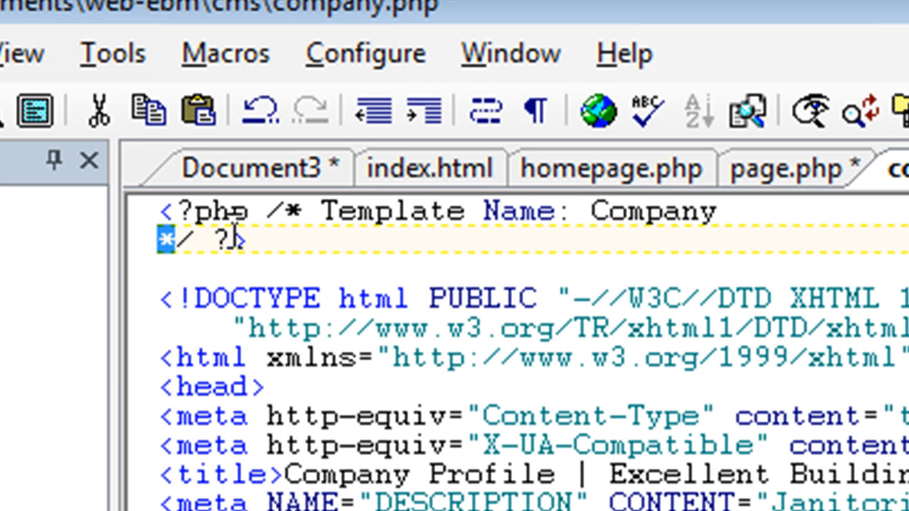
left_click_drag(163, 210, 249, 238)
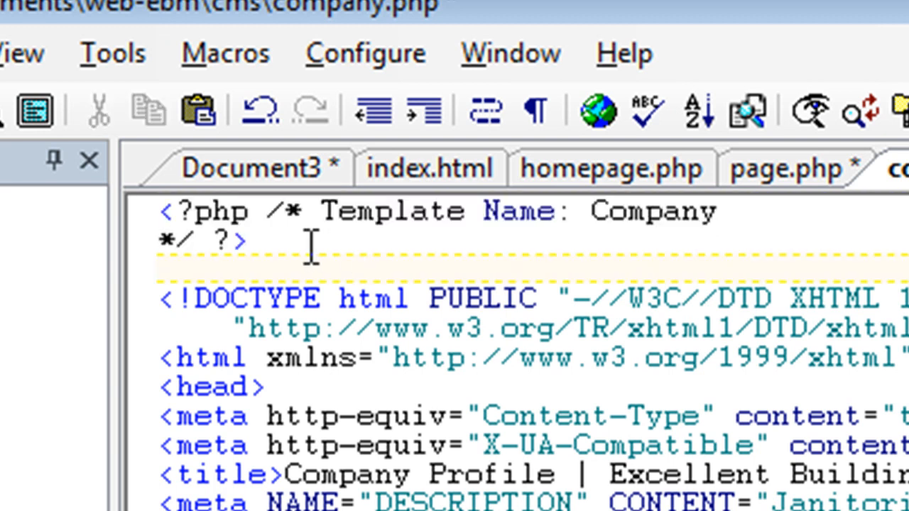
left_click(74, 239)
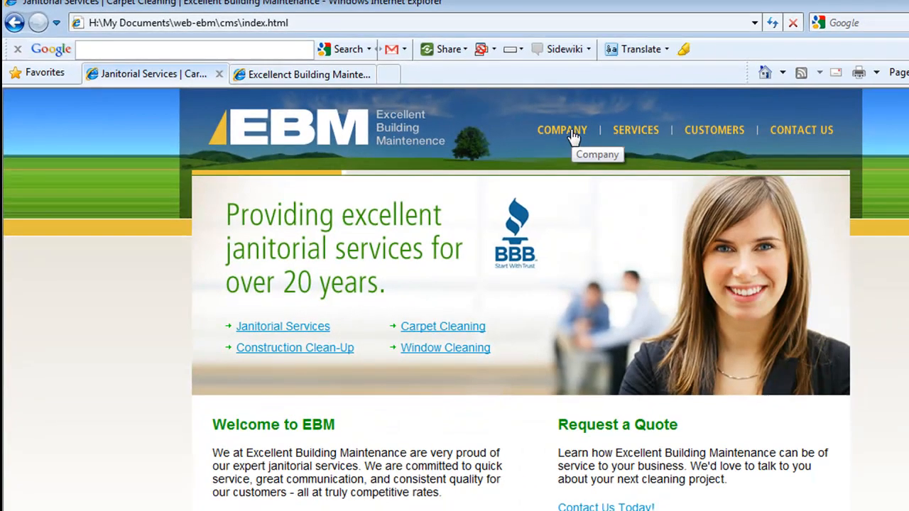
mouse_move(382, 122)
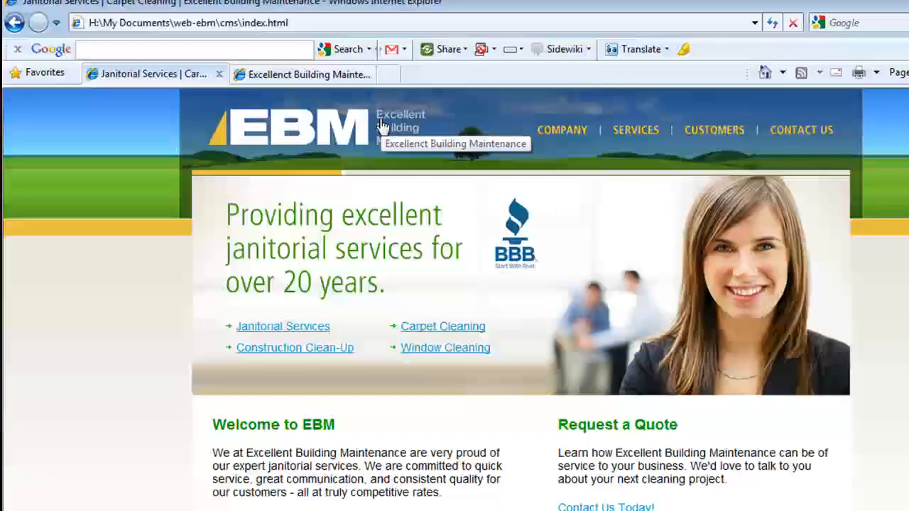
mouse_move(564, 139)
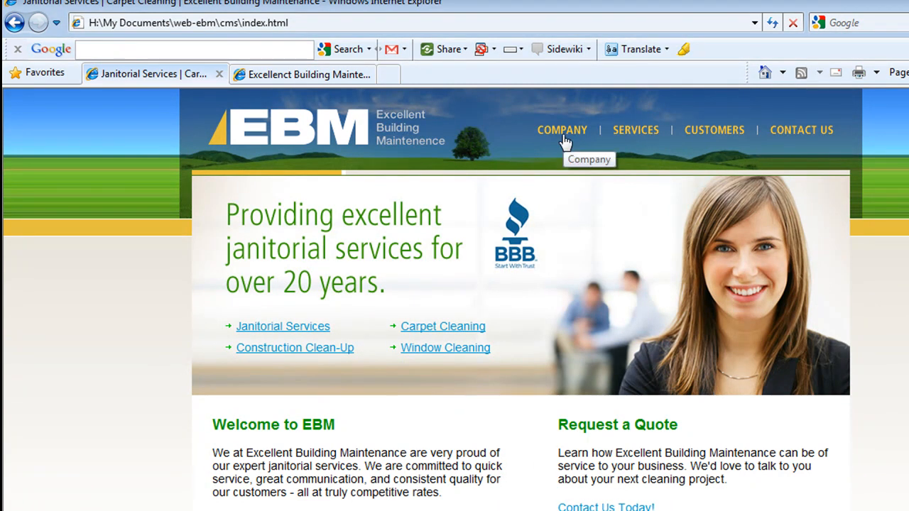
mouse_move(632, 142)
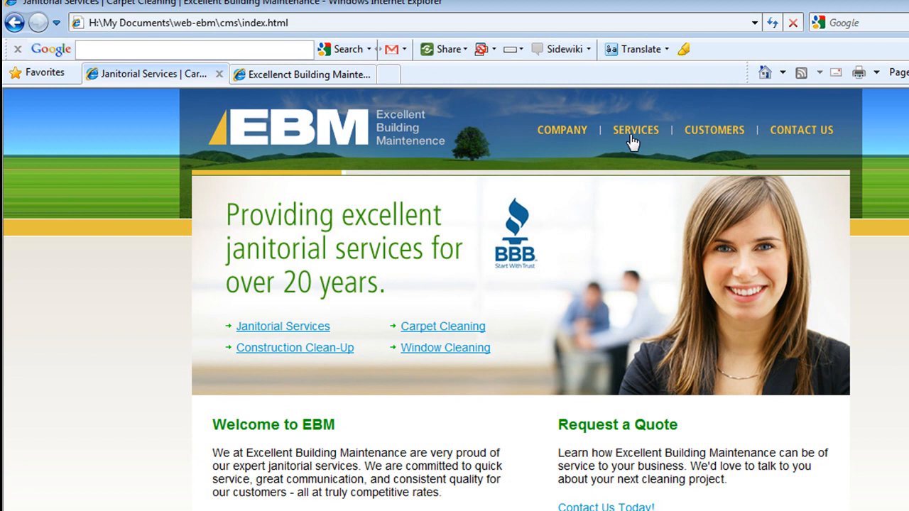
mouse_move(543, 121)
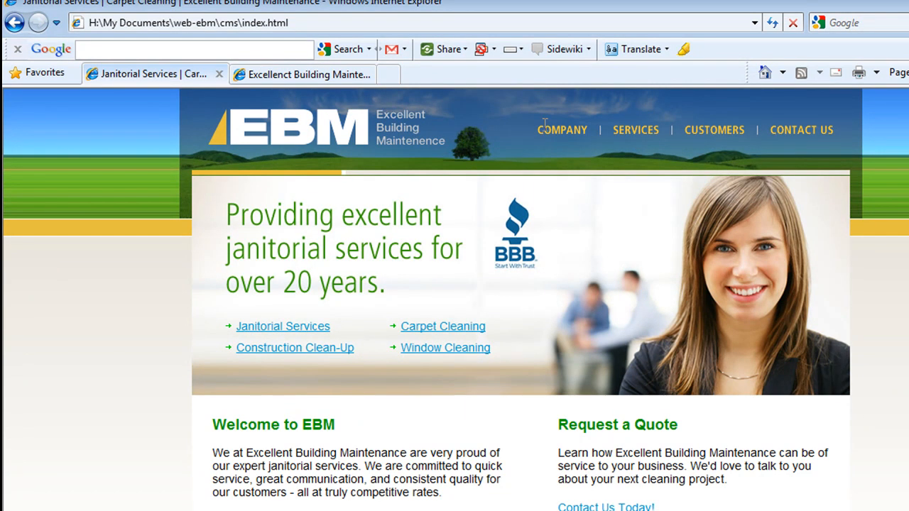
mouse_move(372, 128)
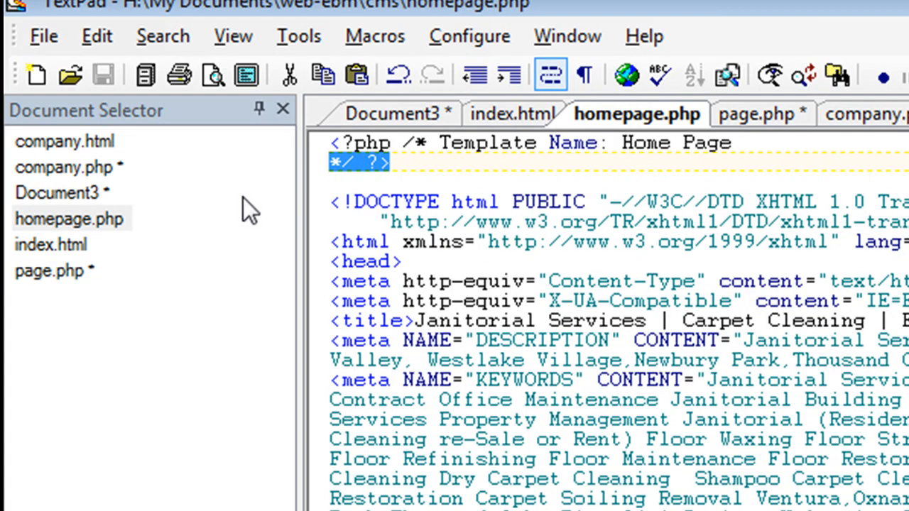
Step: Select homepage.php in the Document Selector to show its Template Name: Home Page header
left_click(614, 301)
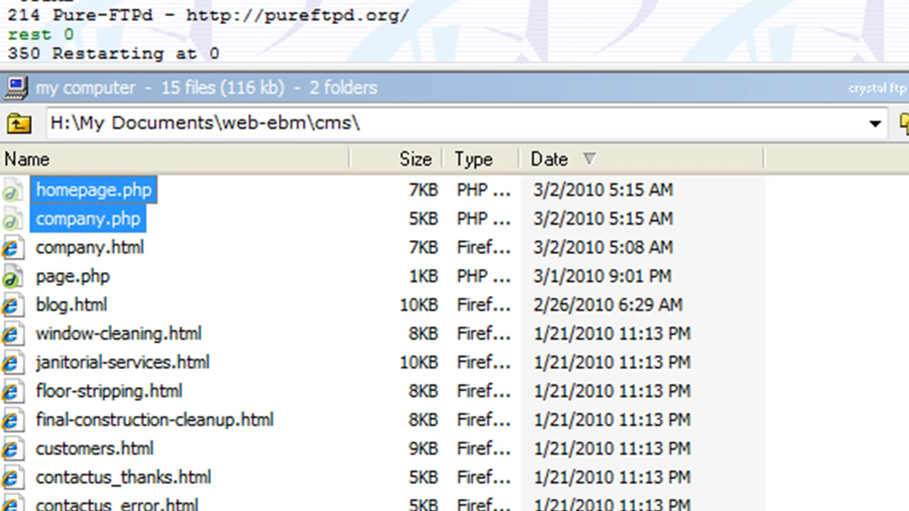
mouse_move(547, 253)
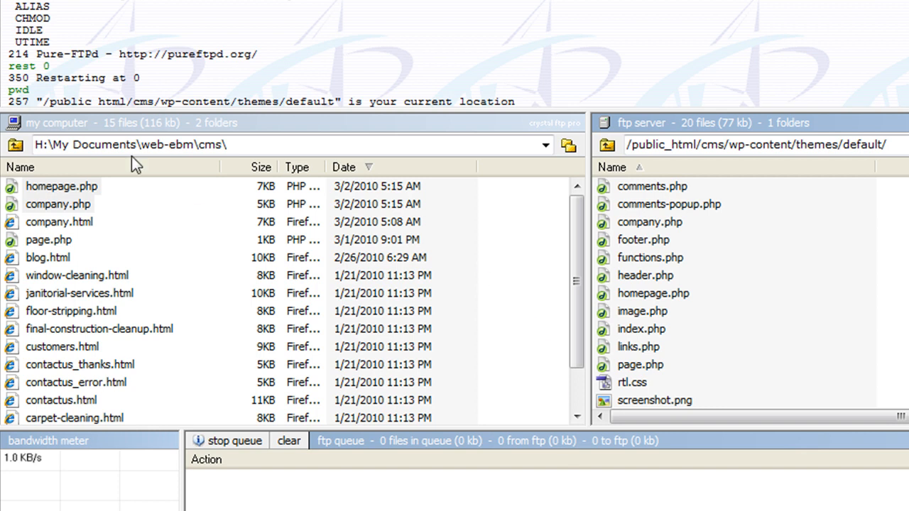
Step: Transfer homepage.php and company.php to /public_html/cms/wp-content/themes/default/
left_click(57, 204)
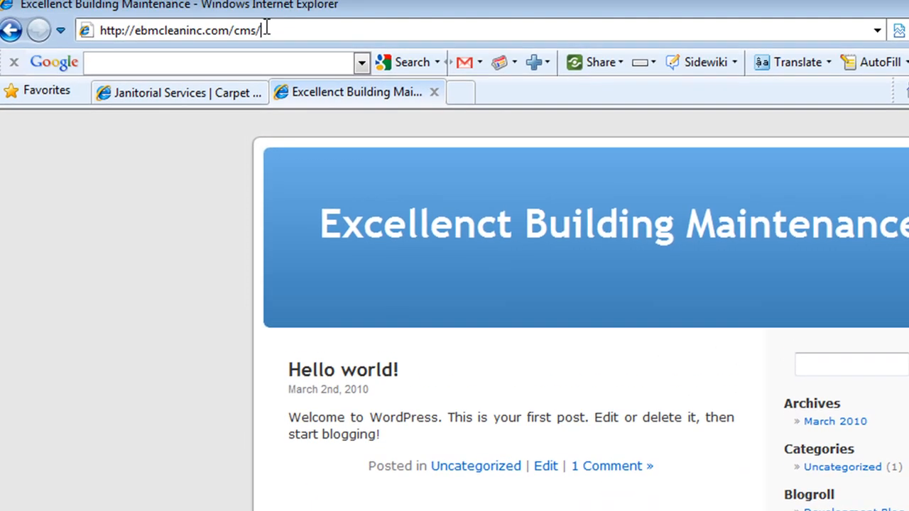
Step: Enter wp-admin and start a new page titled Home Page
type("wp-admin/")
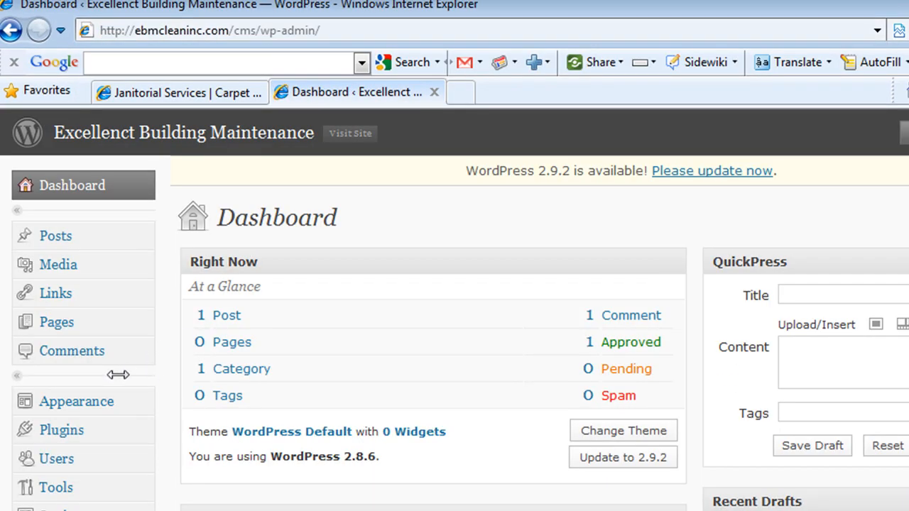
mouse_move(57, 322)
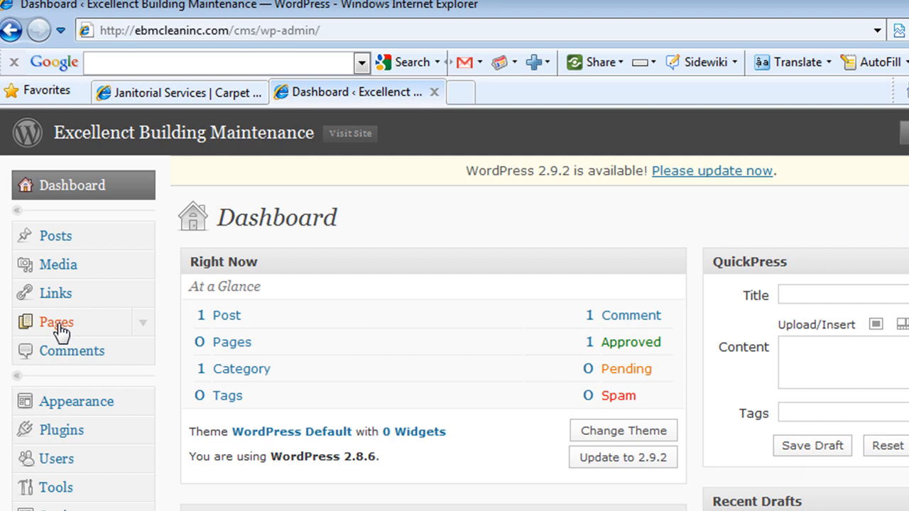
left_click(56, 322)
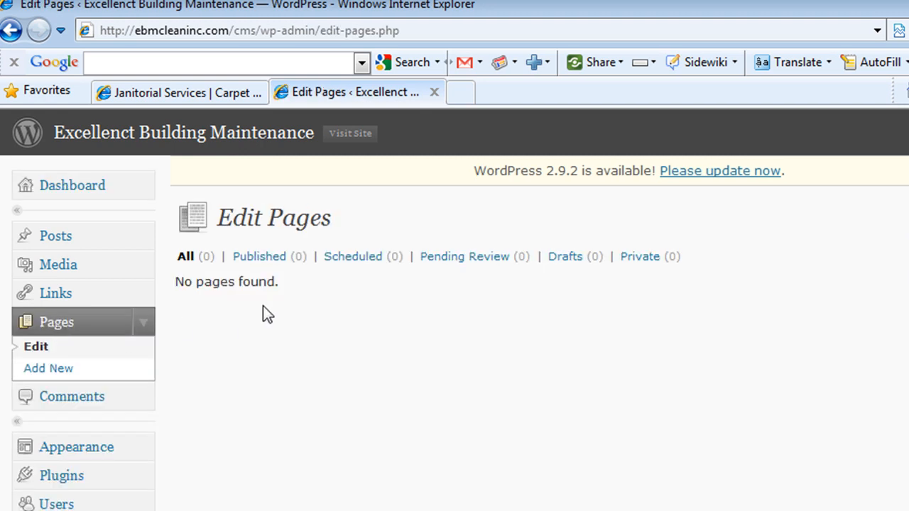
left_click(48, 368)
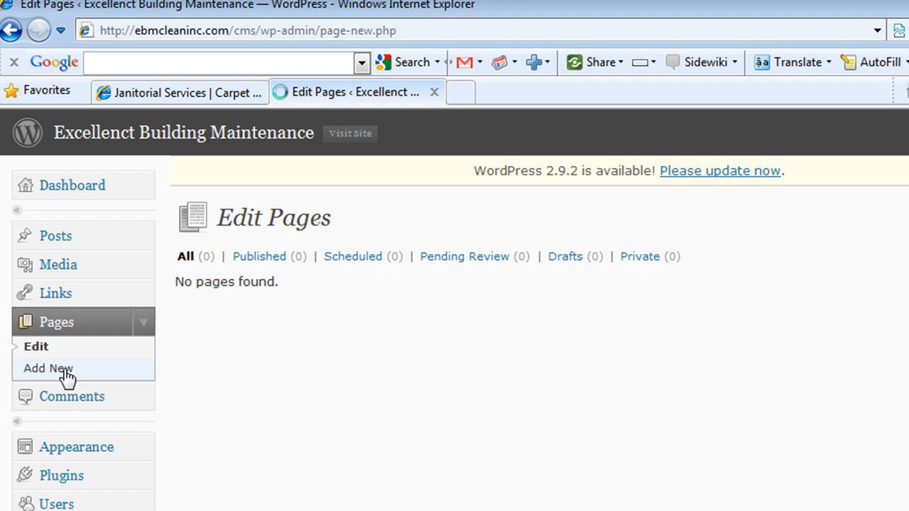
left_click(48, 368)
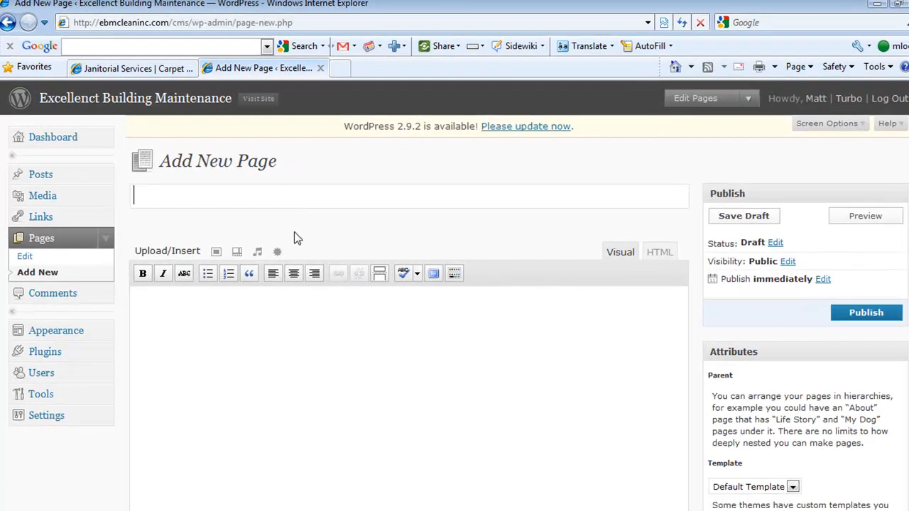
type("Home Page")
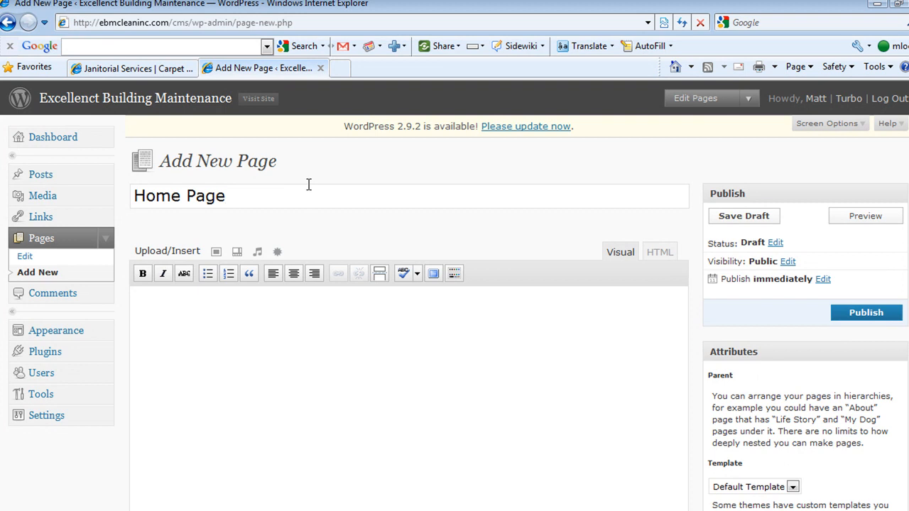
Step: Assign the Home Page template to the page and publish it
scroll("down", 3)
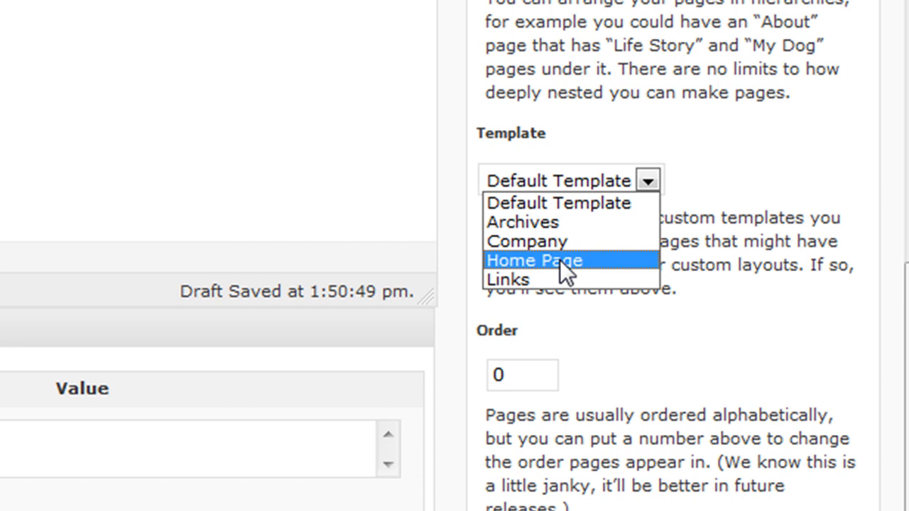
left_click(535, 260)
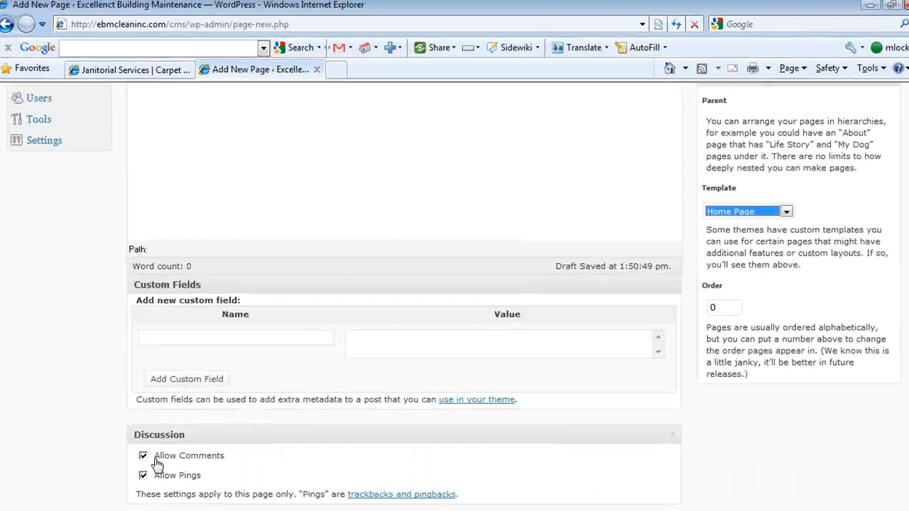
left_click(142, 455)
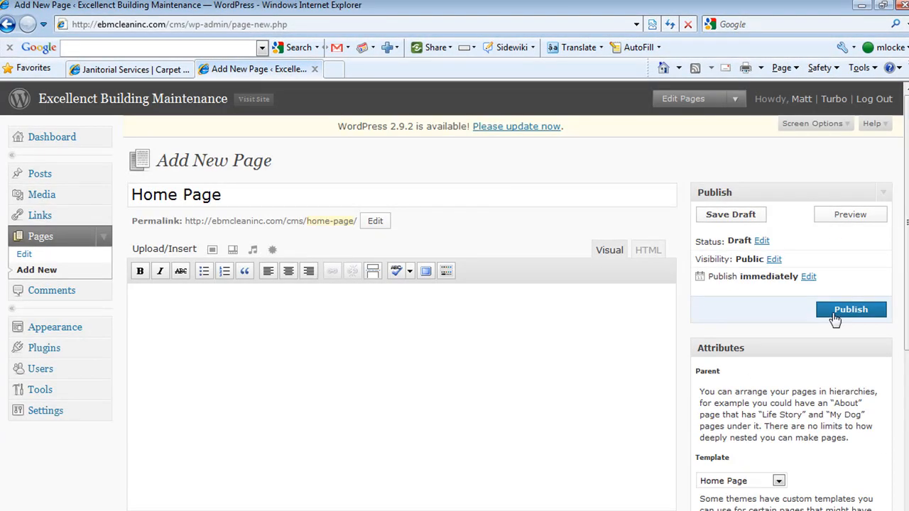
left_click(851, 310)
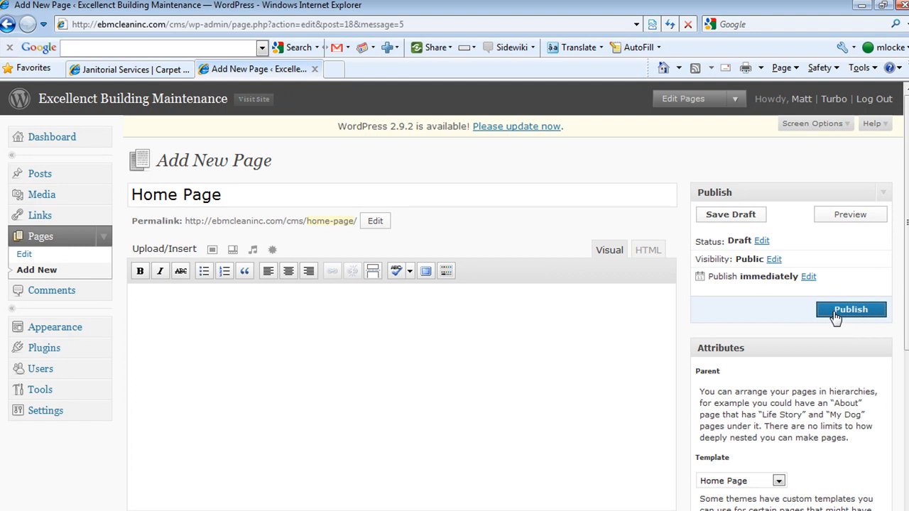
left_click(849, 310)
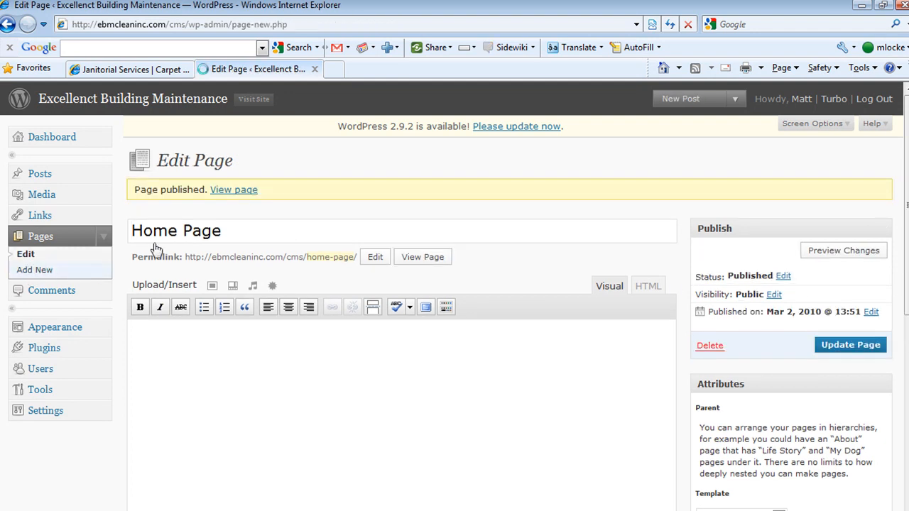
Step: Create a page titled Company, assign the Company template and publish it
left_click(35, 270)
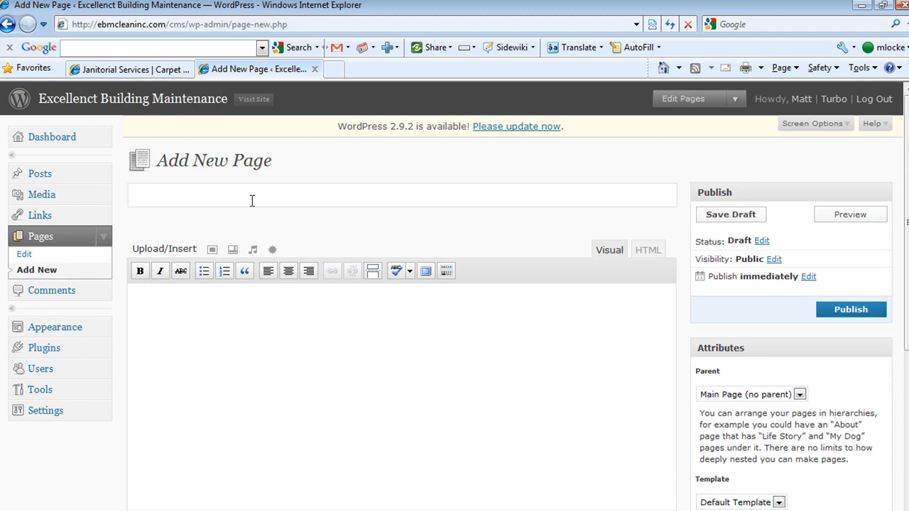
type("Company")
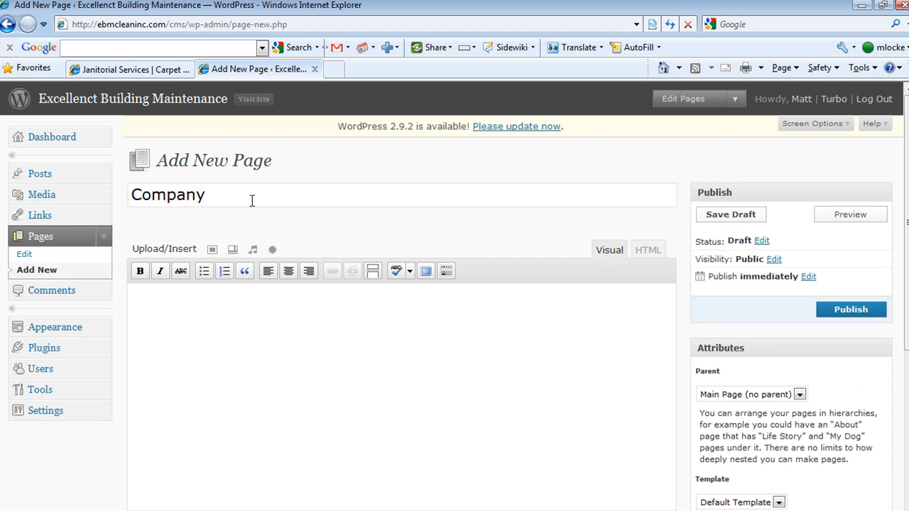
scroll("down", 3)
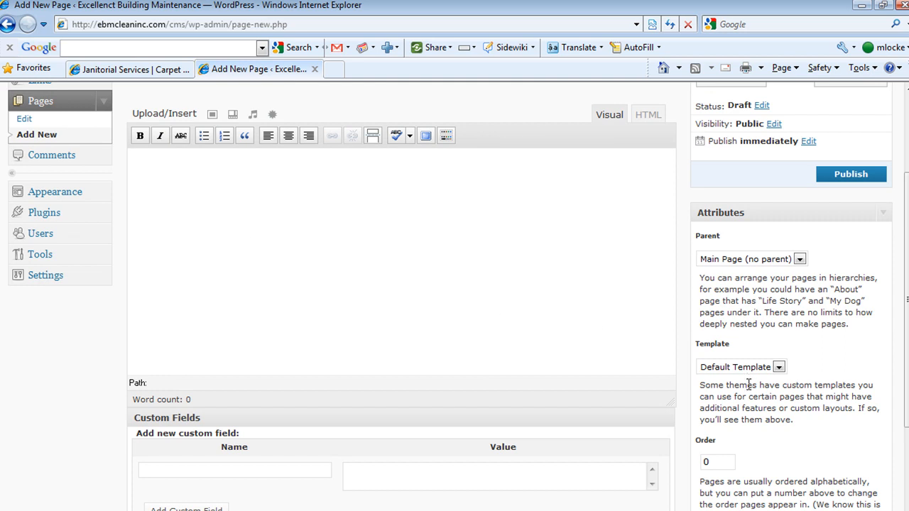
left_click(779, 367)
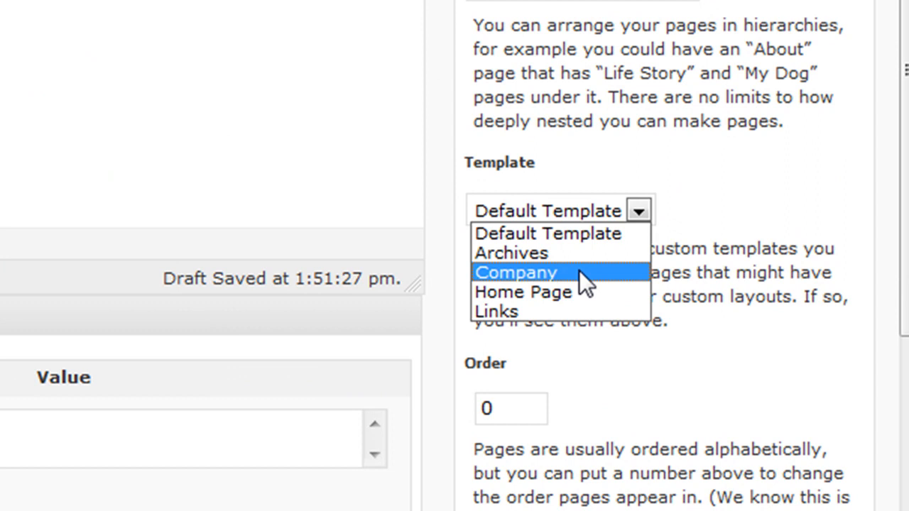
left_click(515, 272)
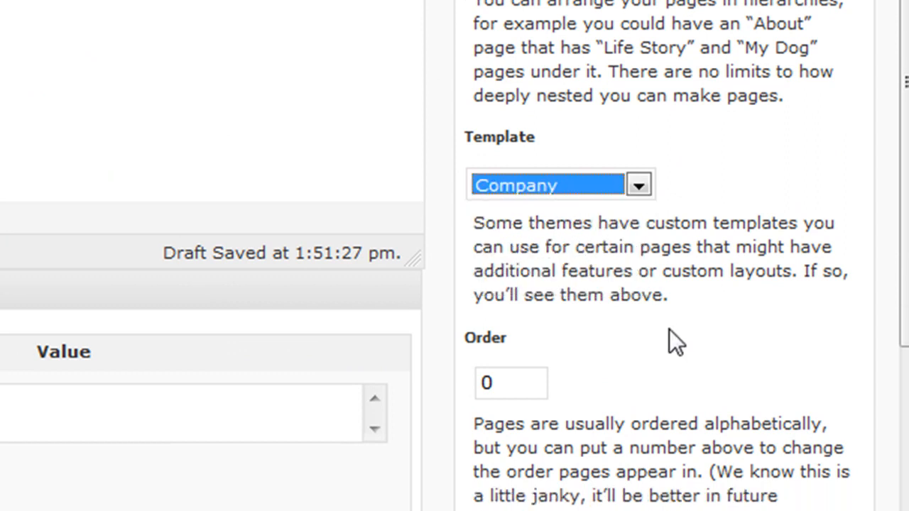
scroll("down", 3)
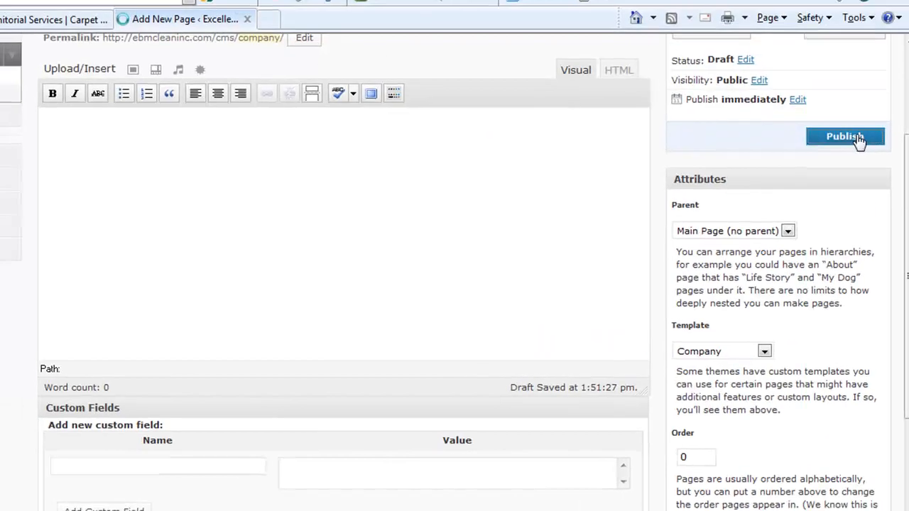
left_click(846, 136)
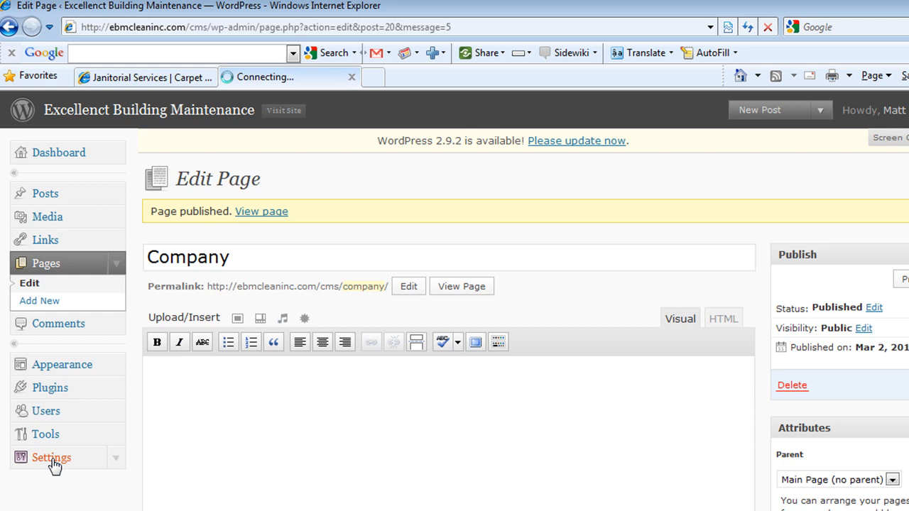
Step: Navigate through settings and pages to reach the Reading settings
left_click(51, 458)
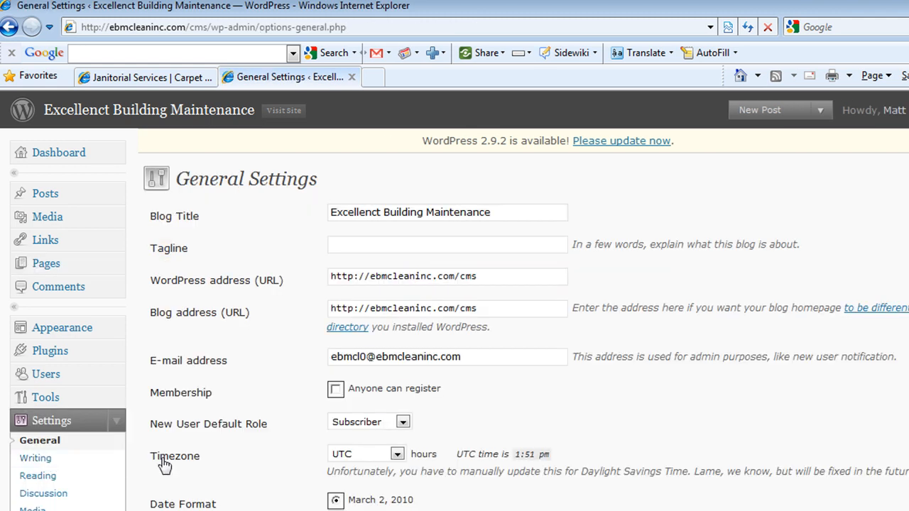
mouse_move(45, 270)
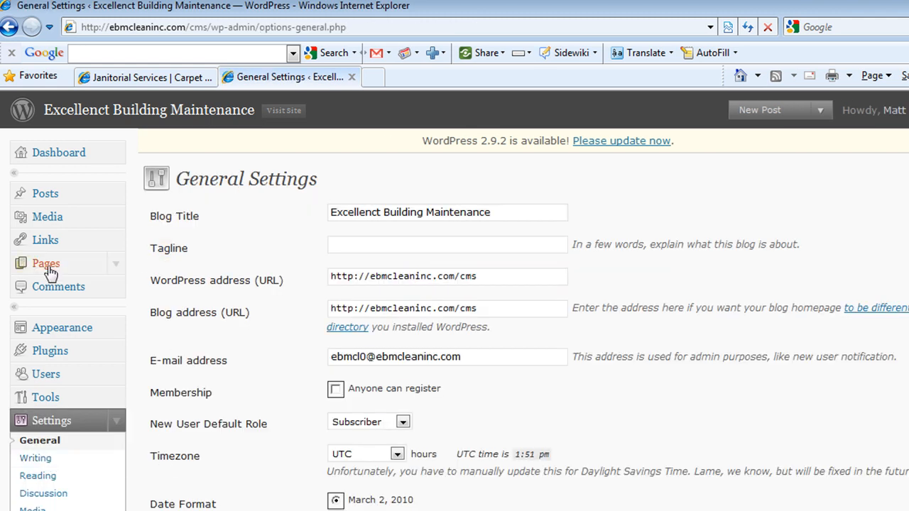
left_click(46, 262)
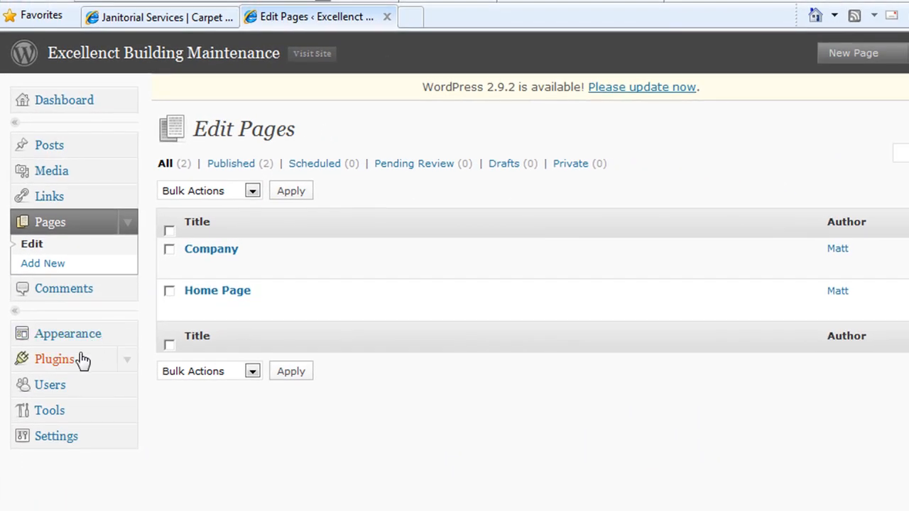
left_click(57, 437)
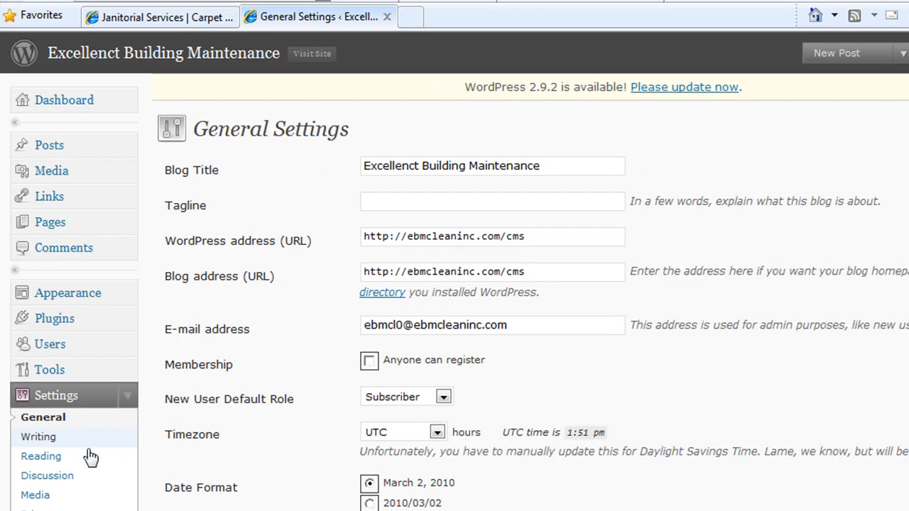
left_click(40, 457)
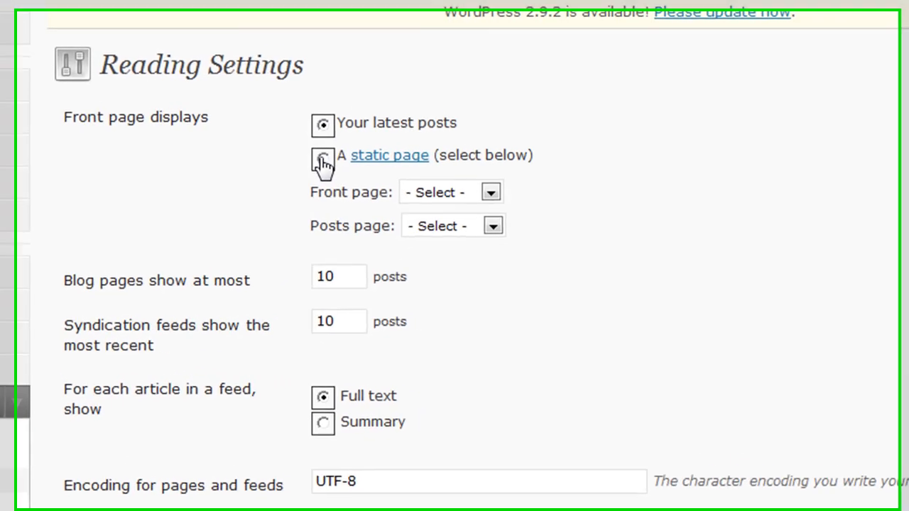
Step: Set the front page to the static Home Page and save the reading settings
left_click(321, 159)
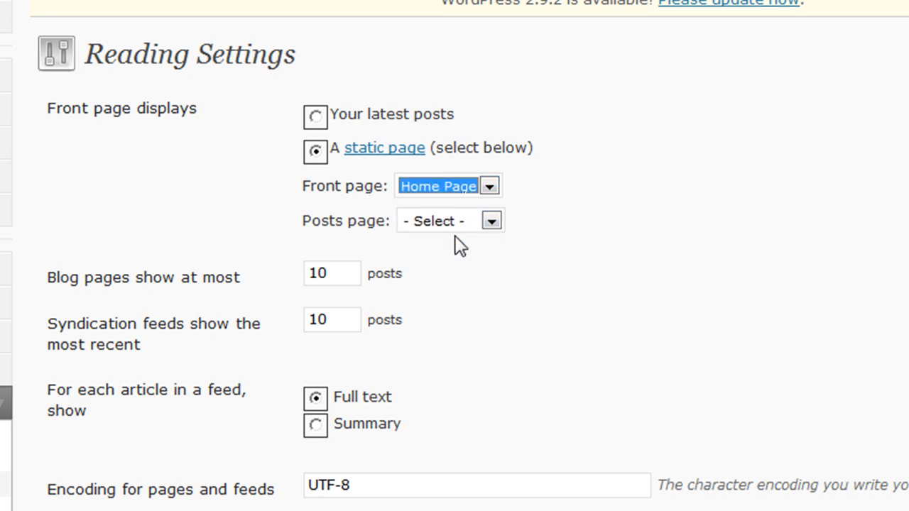
mouse_move(611, 292)
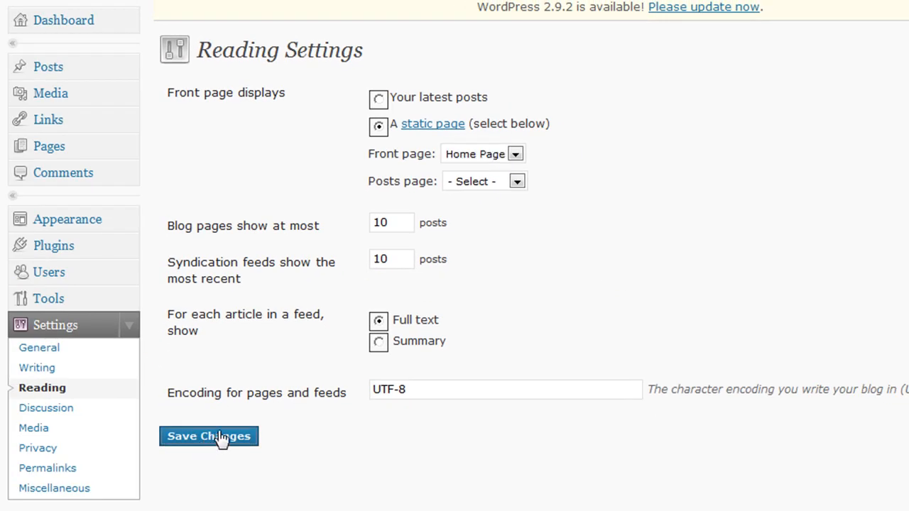
left_click(208, 436)
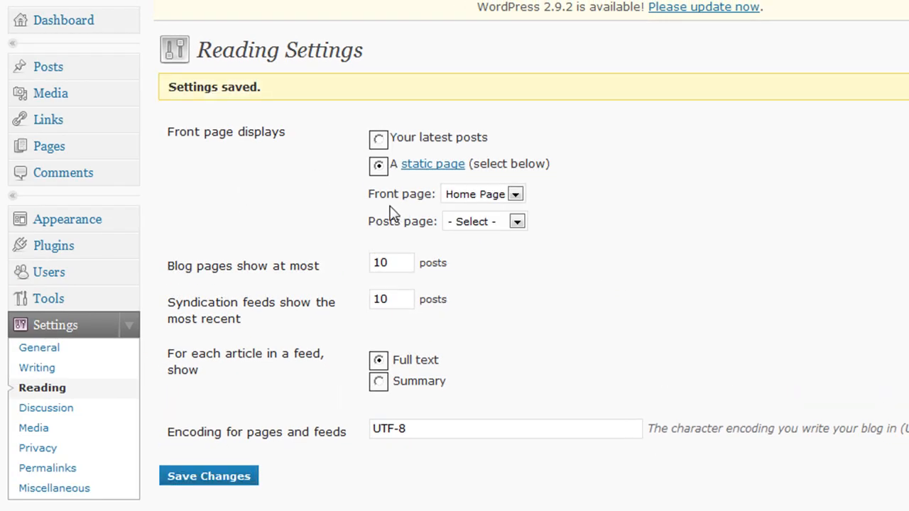
mouse_move(214, 87)
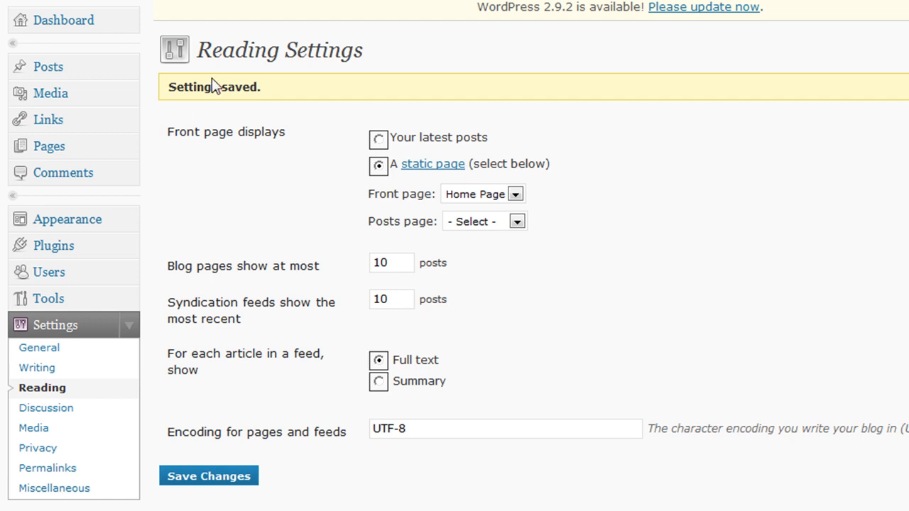
scroll("down", 3)
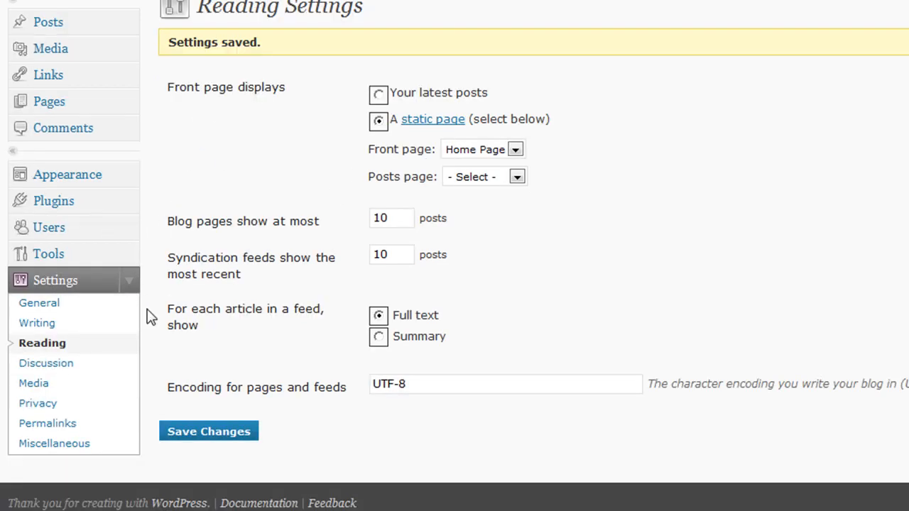
mouse_move(62, 444)
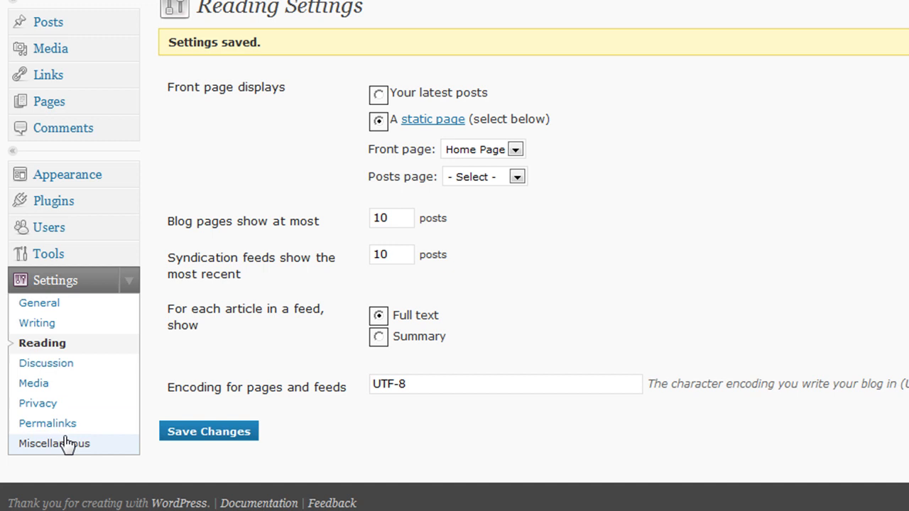
mouse_move(71, 426)
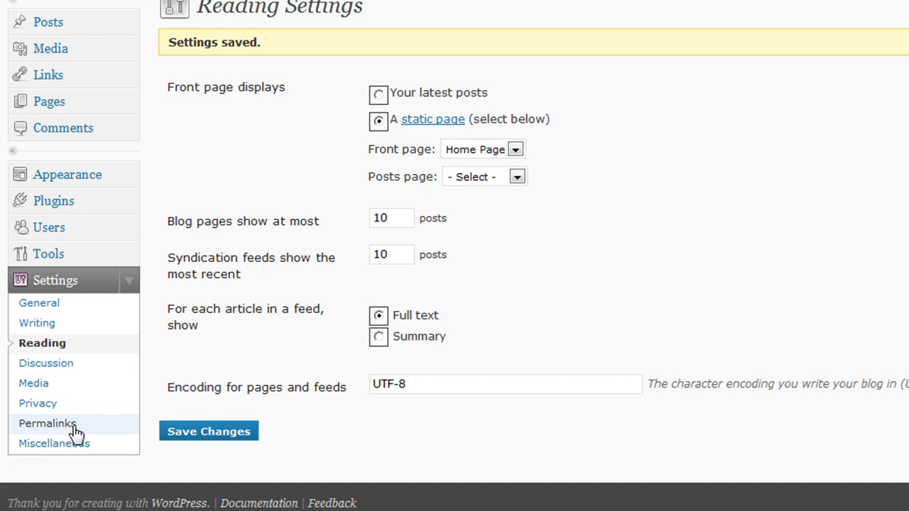
mouse_move(66, 429)
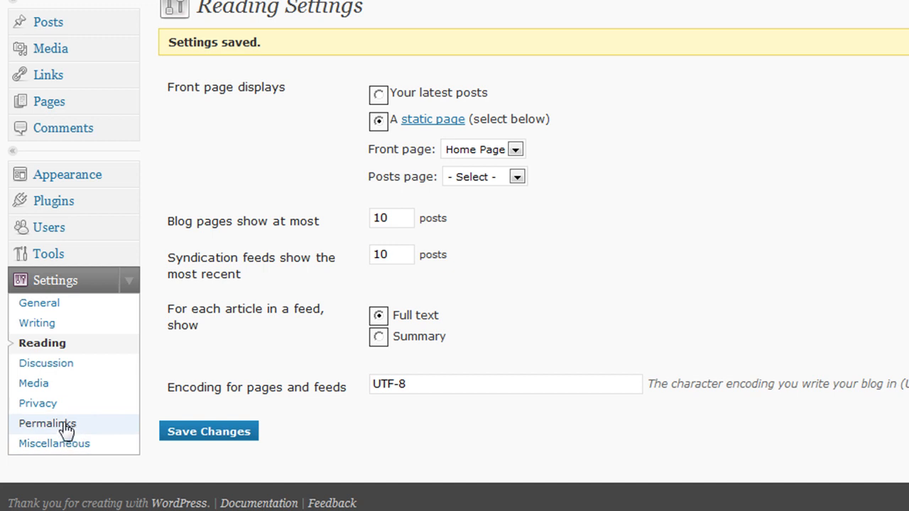
Step: Keep the Day and name permalink structure selected and save it
left_click(47, 424)
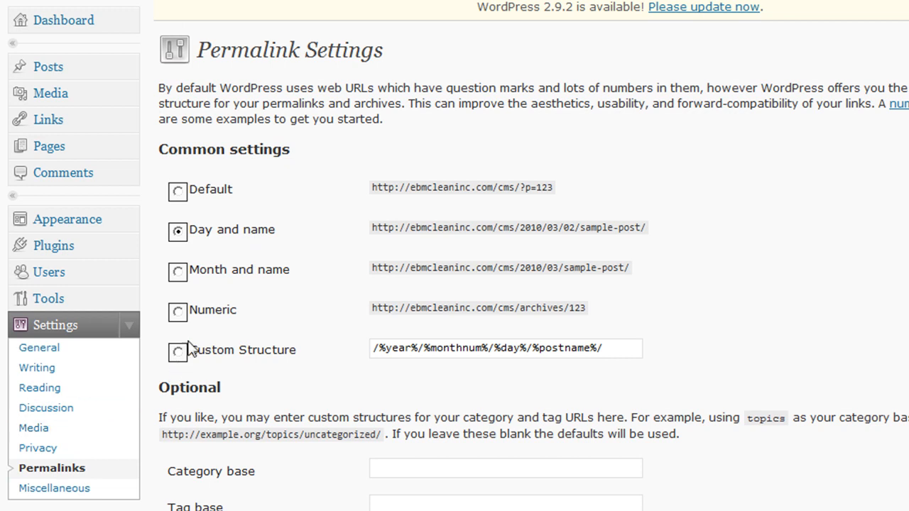
left_click(177, 192)
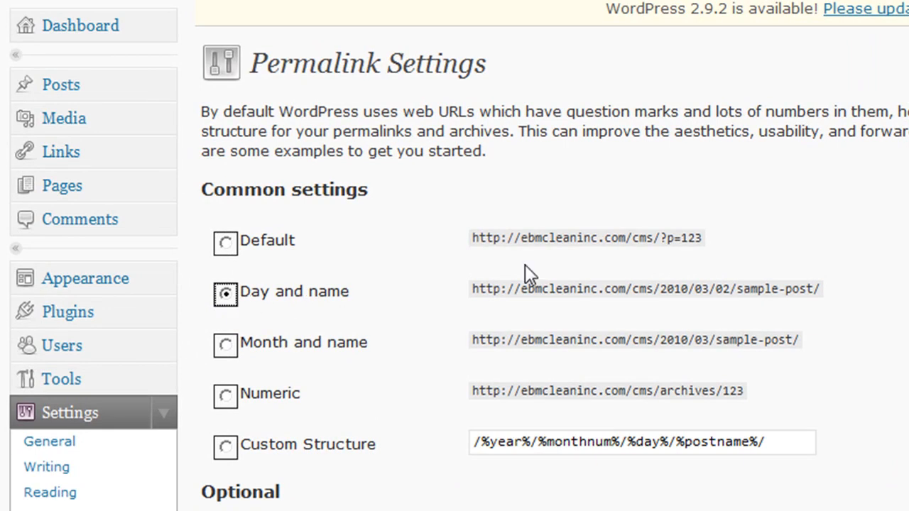
mouse_move(603, 297)
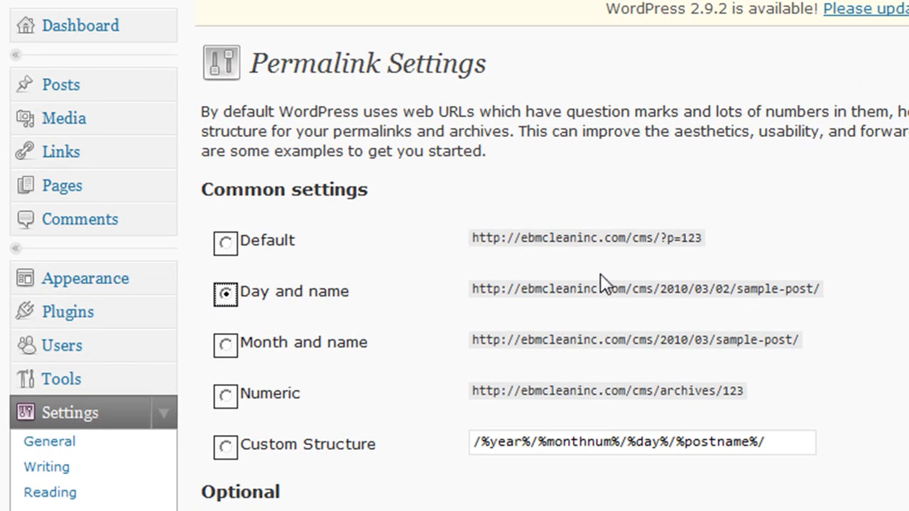
mouse_move(375, 353)
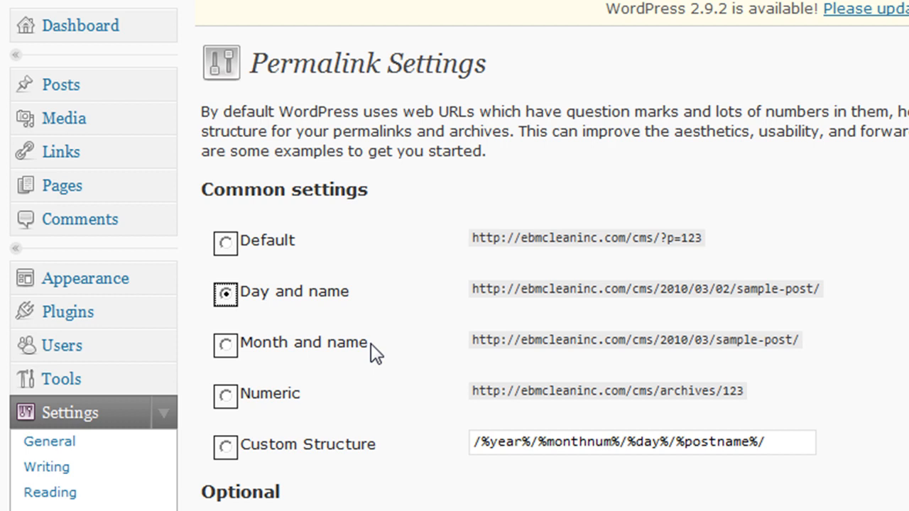
mouse_move(496, 318)
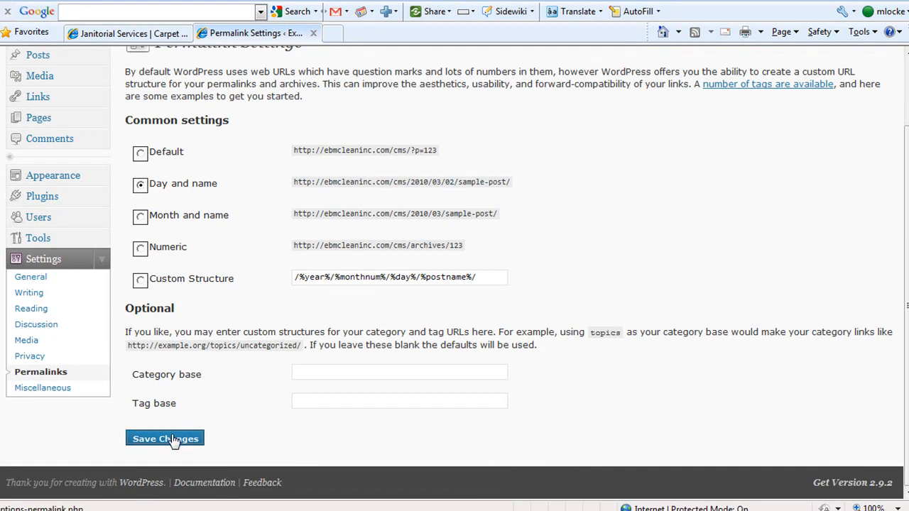
left_click(165, 439)
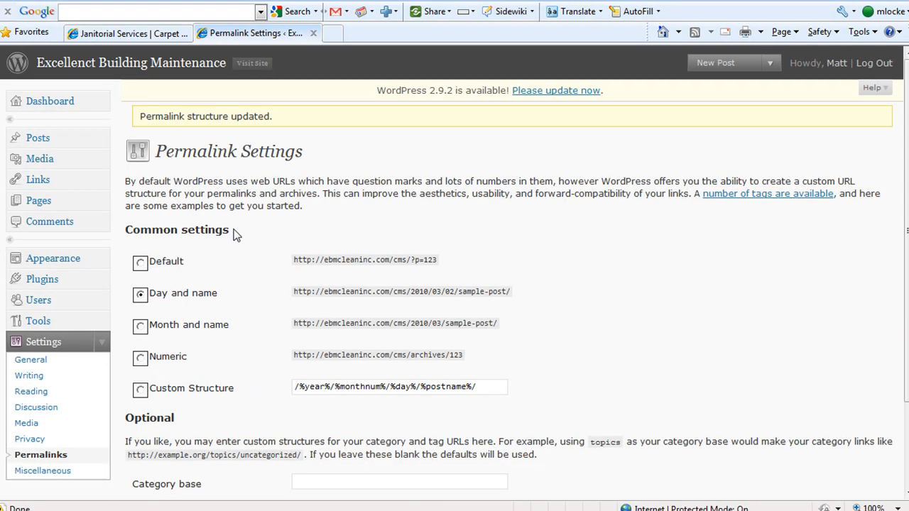
mouse_move(250, 64)
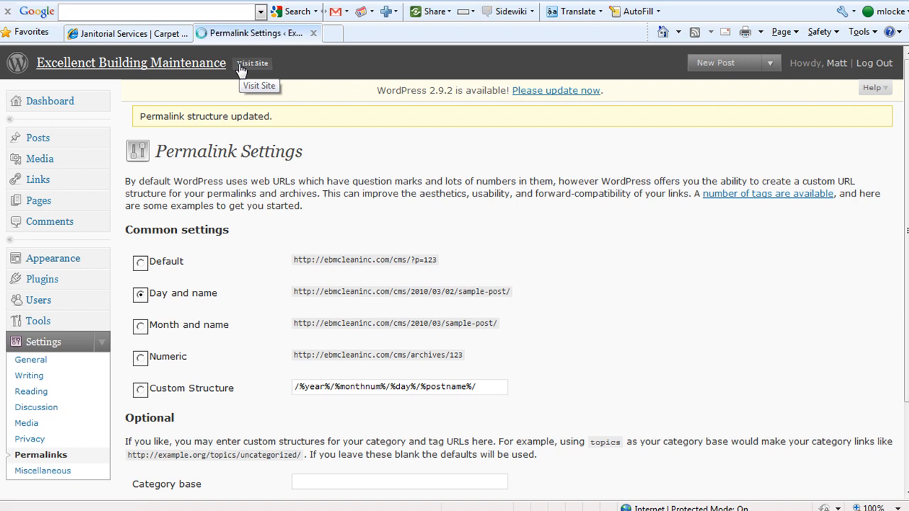
Step: Visit the live EBM site and follow its COMPANY navigation link
left_click(253, 64)
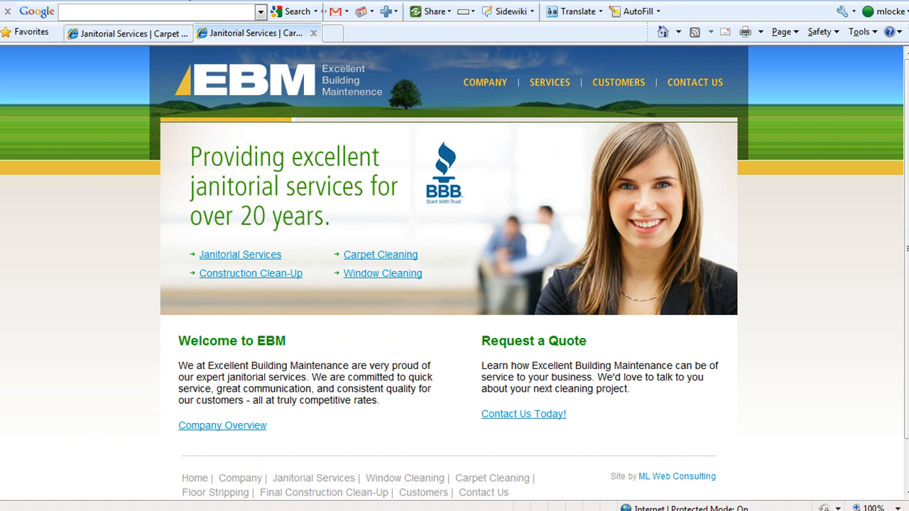
mouse_move(611, 88)
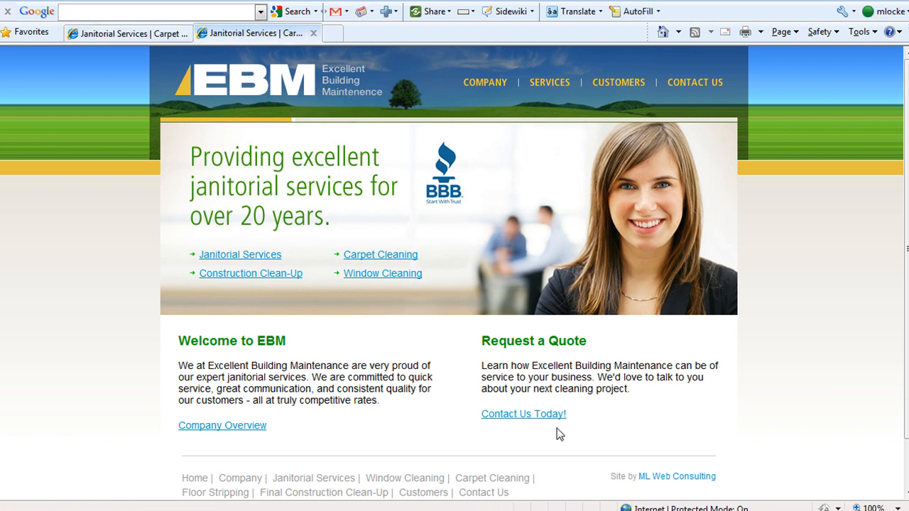
mouse_move(375, 244)
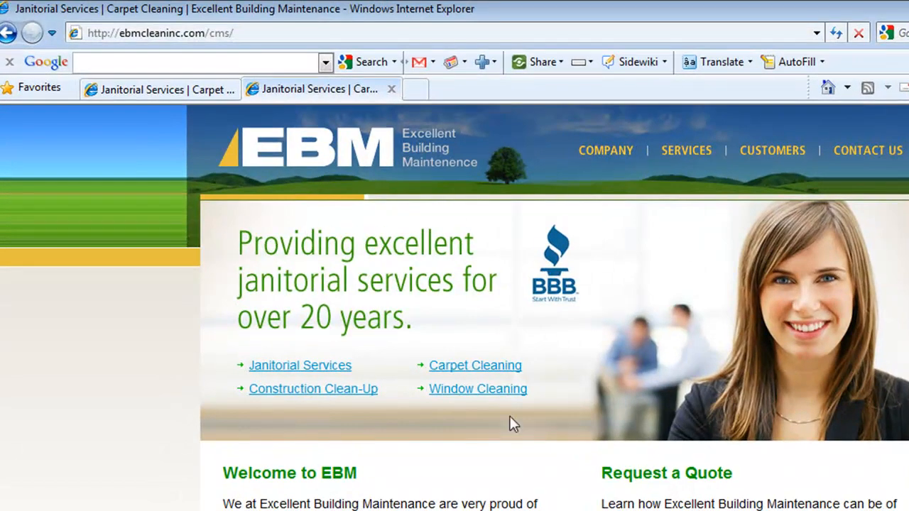
mouse_move(605, 151)
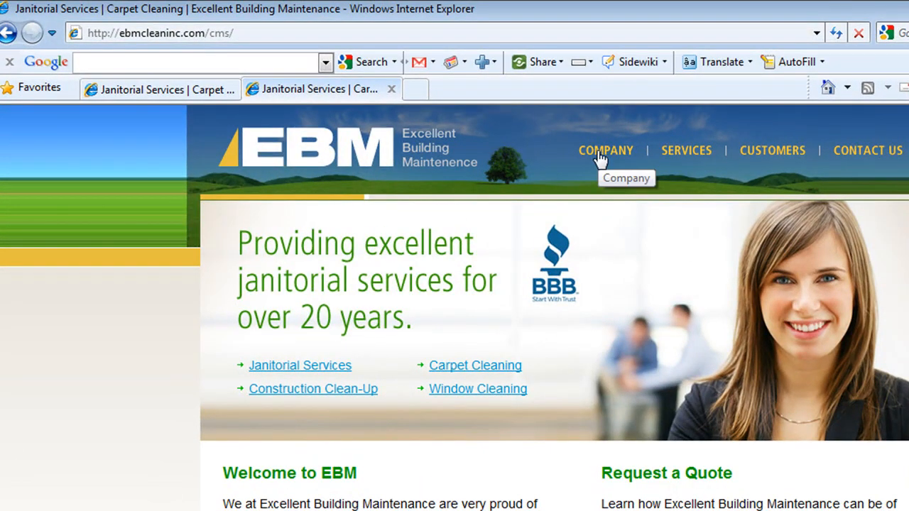
left_click(605, 151)
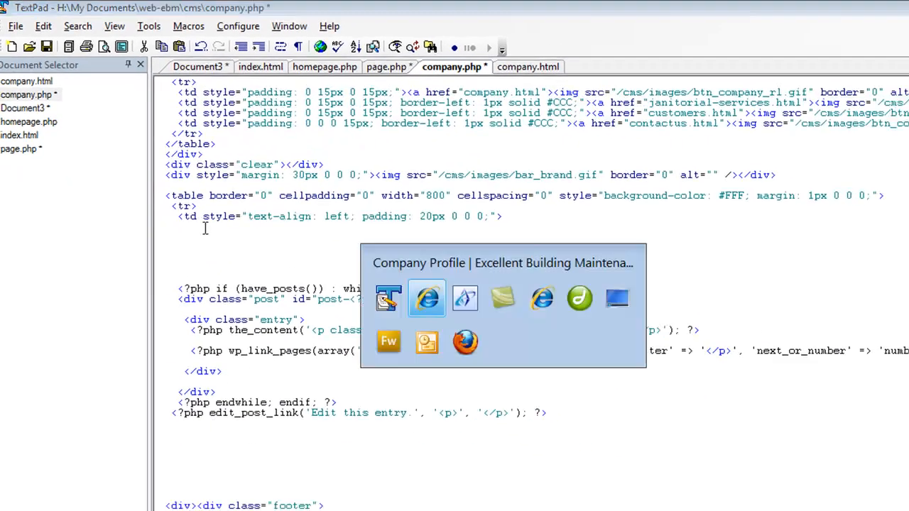
Step: Switch to the local index.html browser window and go to its COMPANY page
left_click(426, 298)
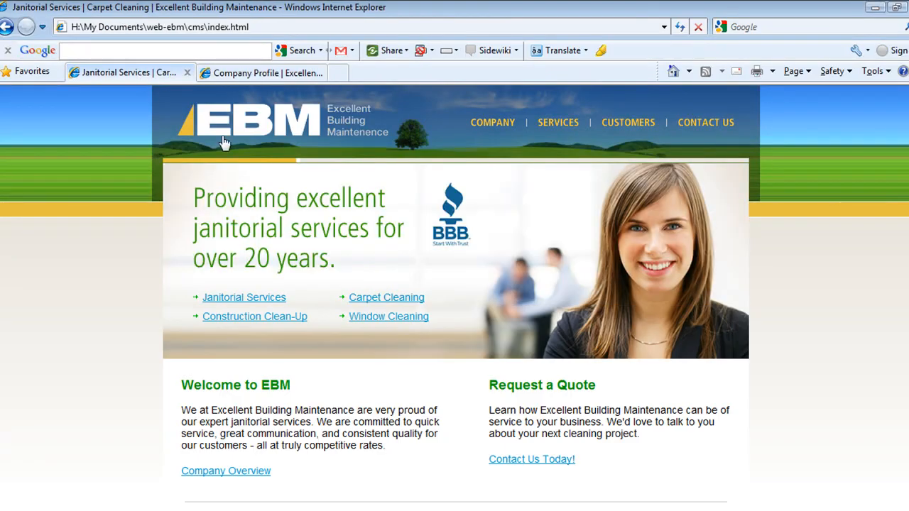
mouse_move(495, 132)
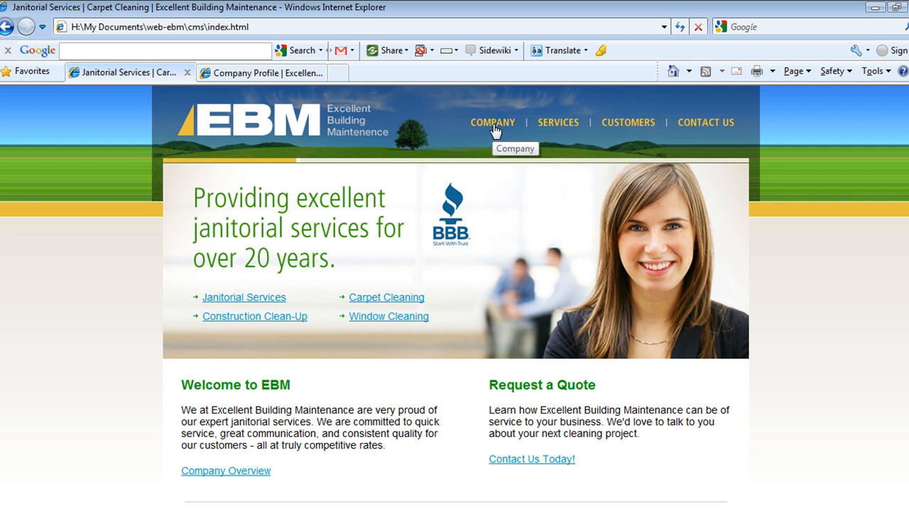
left_click(491, 122)
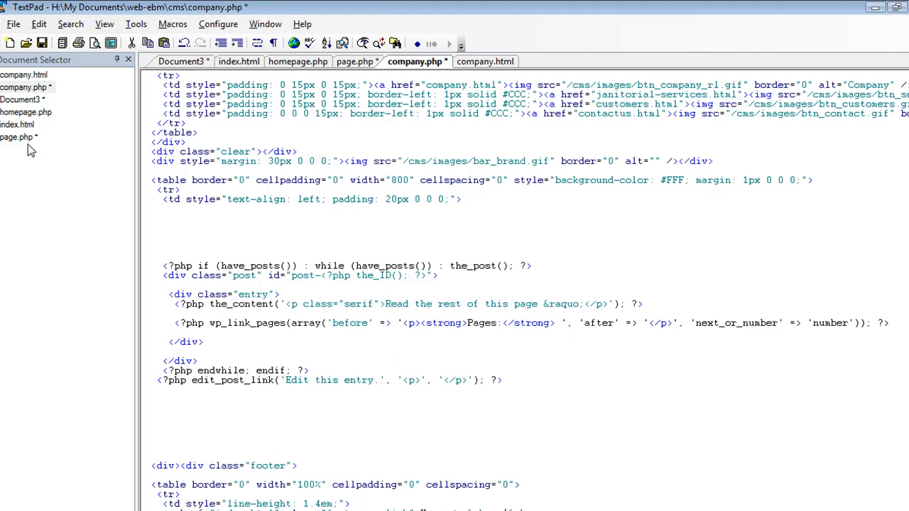
Step: Show page.php in the editor and pick page.php in the FTP theme file list
left_click(356, 61)
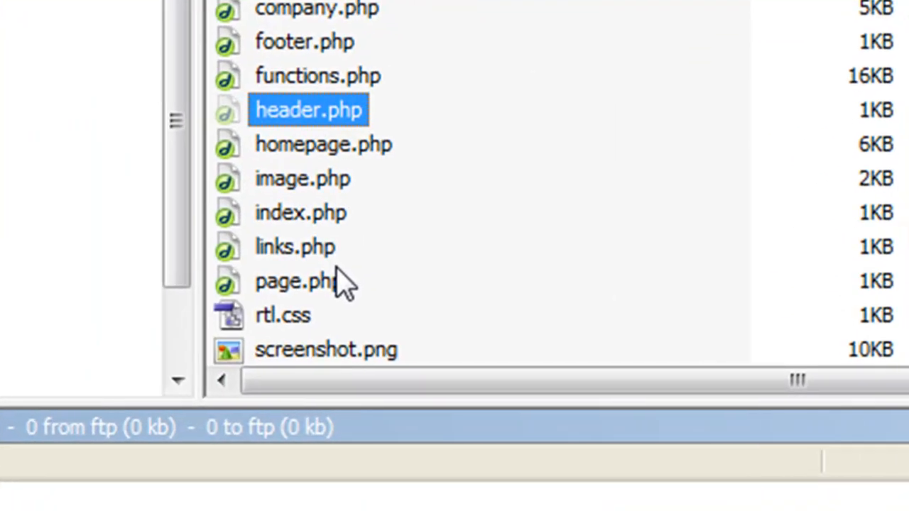
scroll("down", 3)
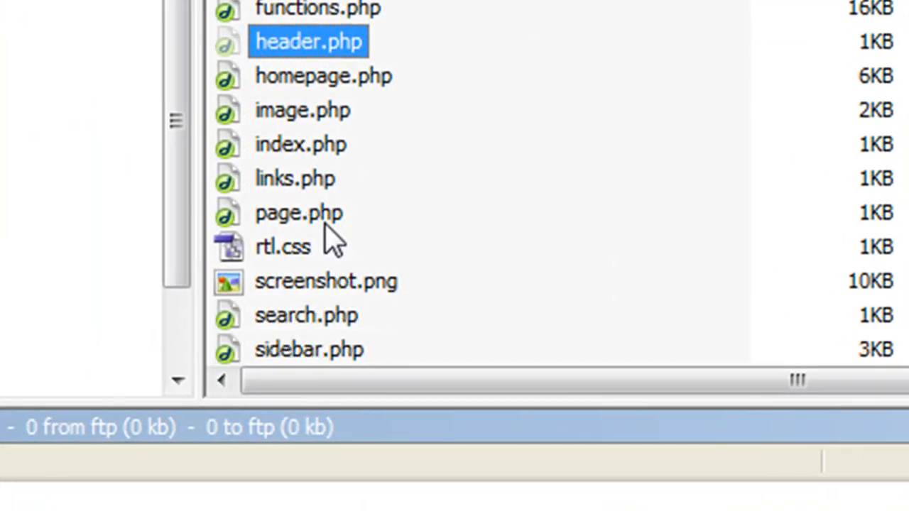
left_click(298, 213)
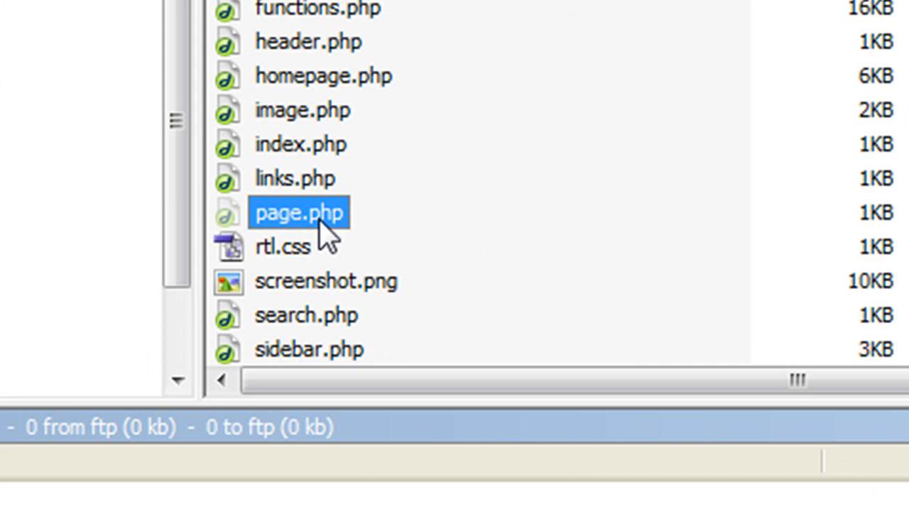
mouse_move(295, 247)
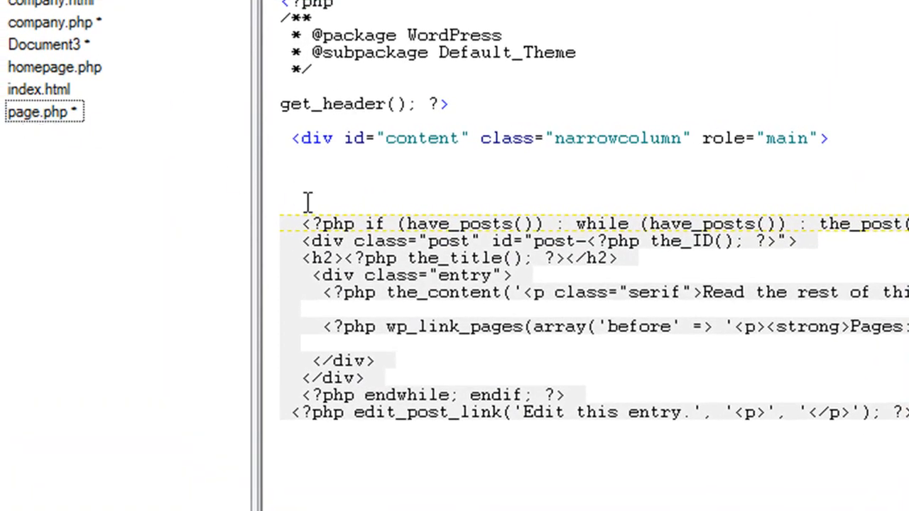
Step: Highlight the whole have_posts WordPress loop block in page.php
left_click_drag(492, 301, 908, 420)
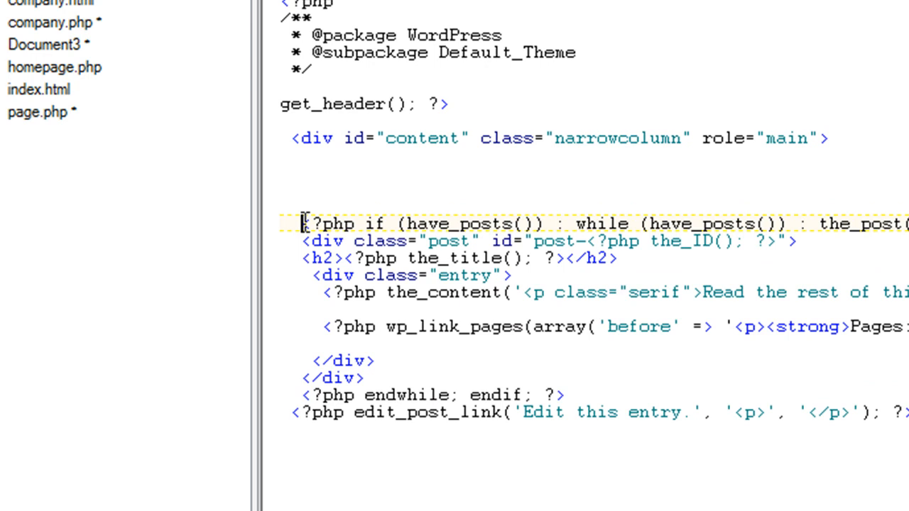
scroll("down", 3)
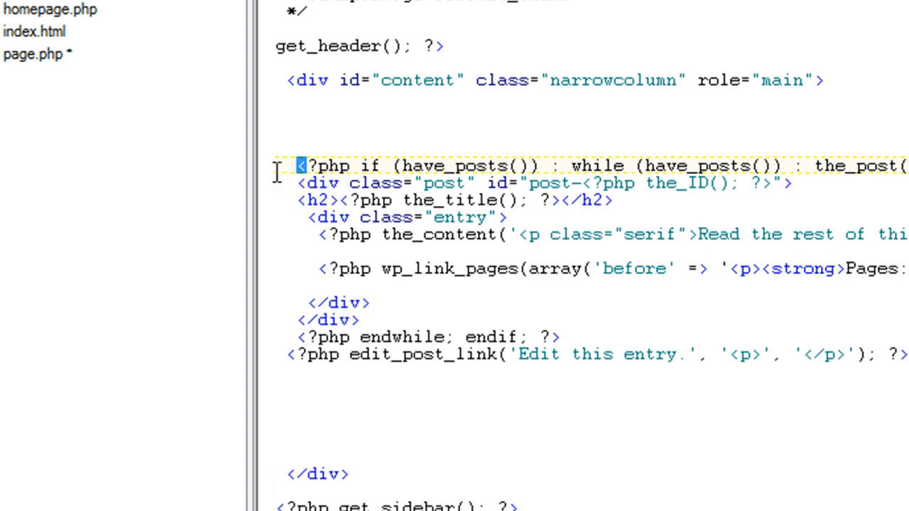
left_click_drag(298, 165, 305, 269)
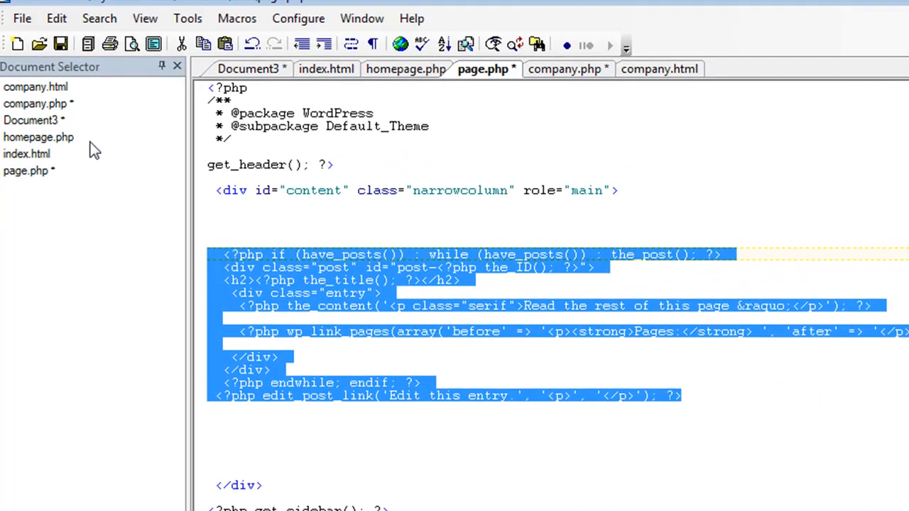
Step: Return to the company.php template, which holds the same loop
left_click(568, 68)
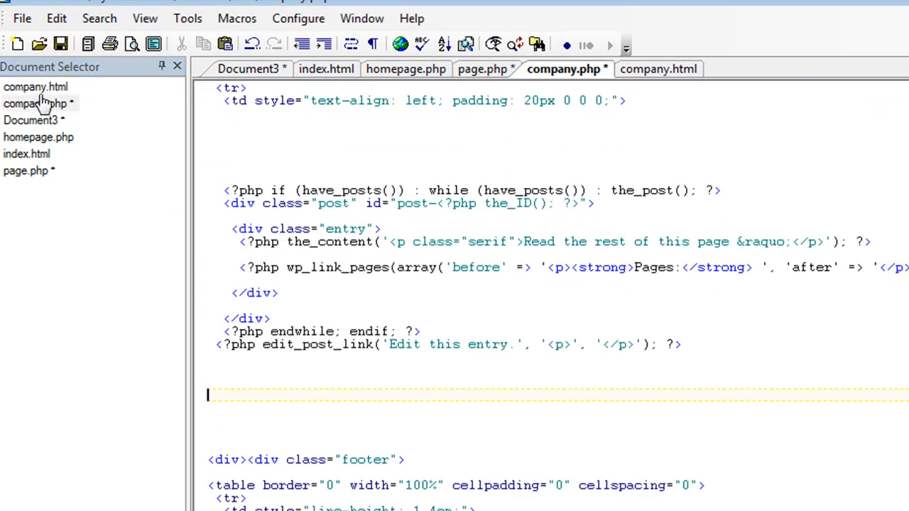
left_click(659, 68)
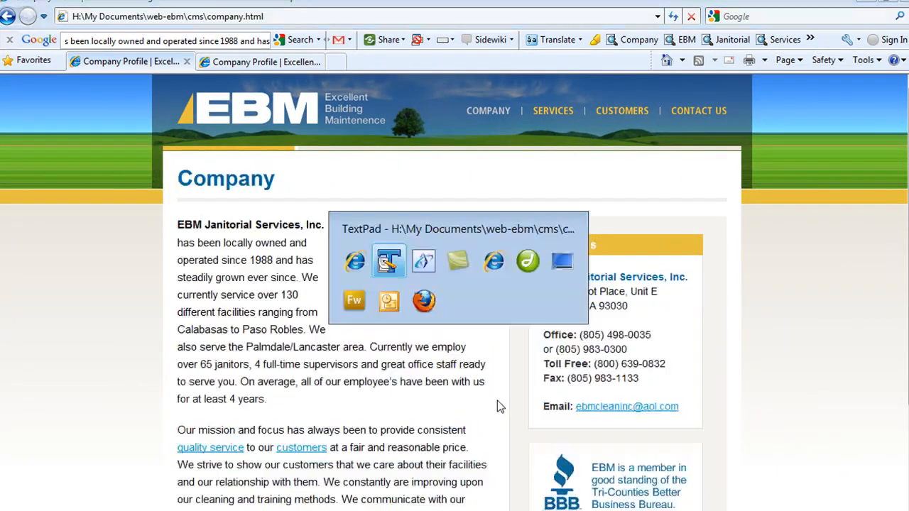
Step: Select all of company.html's markup in the editor, ready to copy
left_click(390, 261)
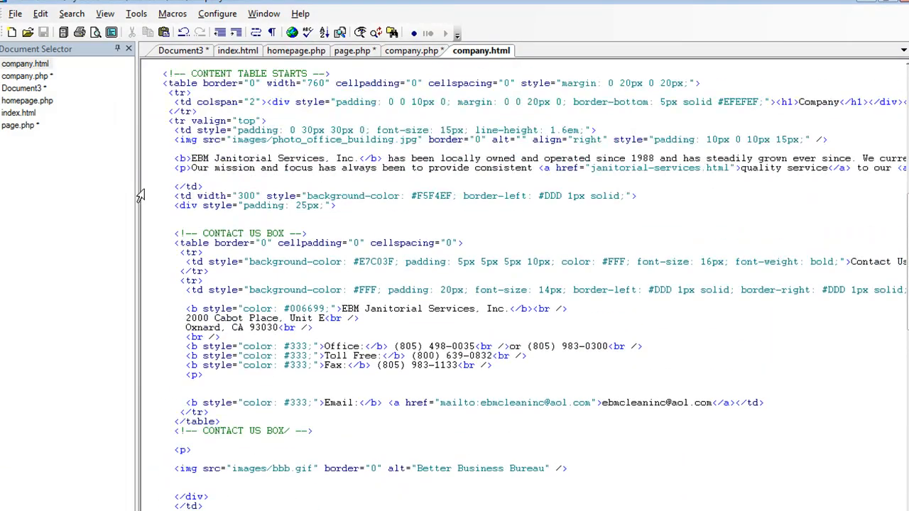
key("ctrl+a")
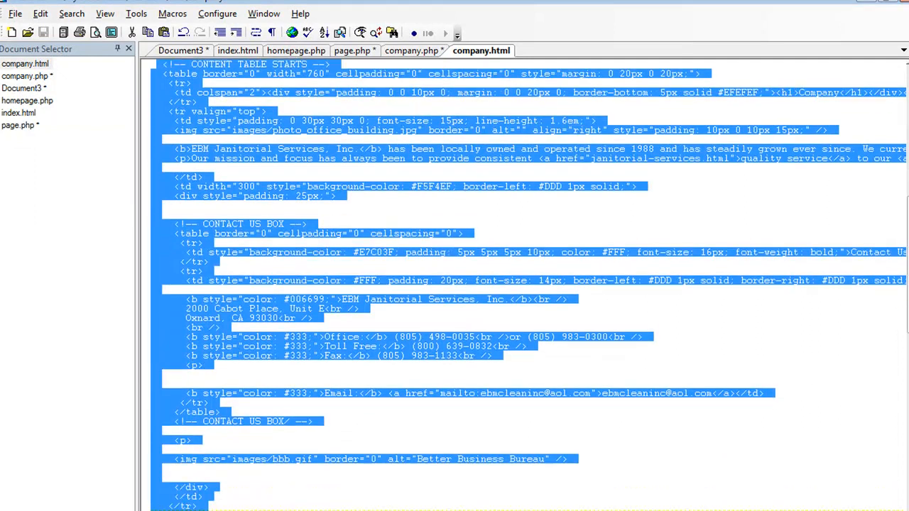
scroll("down", 3)
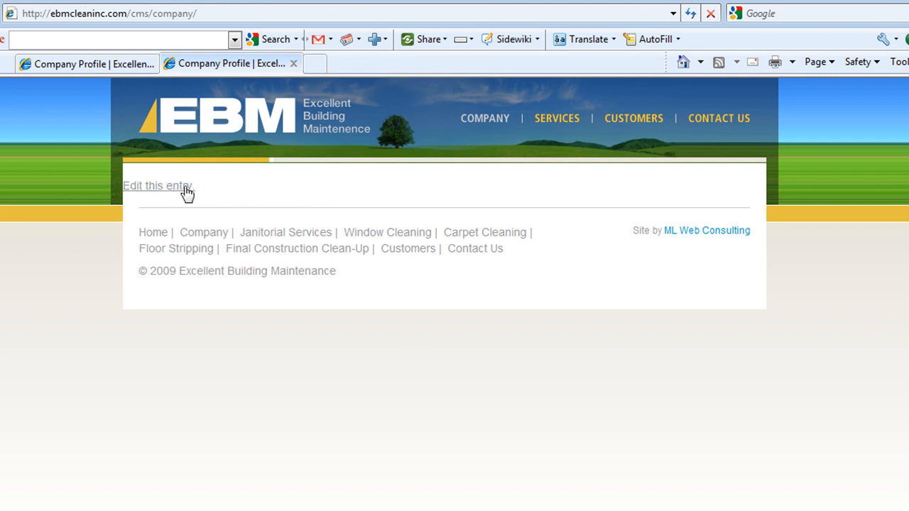
mouse_move(168, 187)
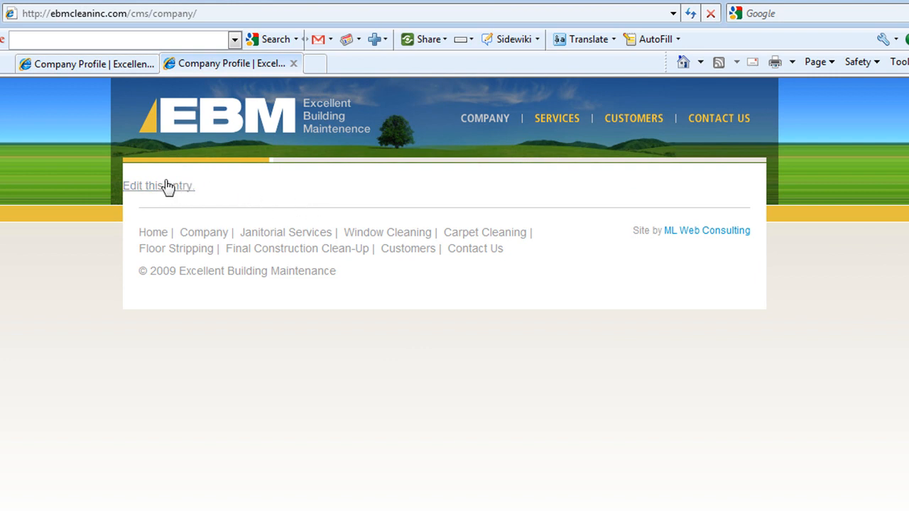
Step: Edit the Company page and paste the copied company markup into the raw HTML view
left_click(158, 185)
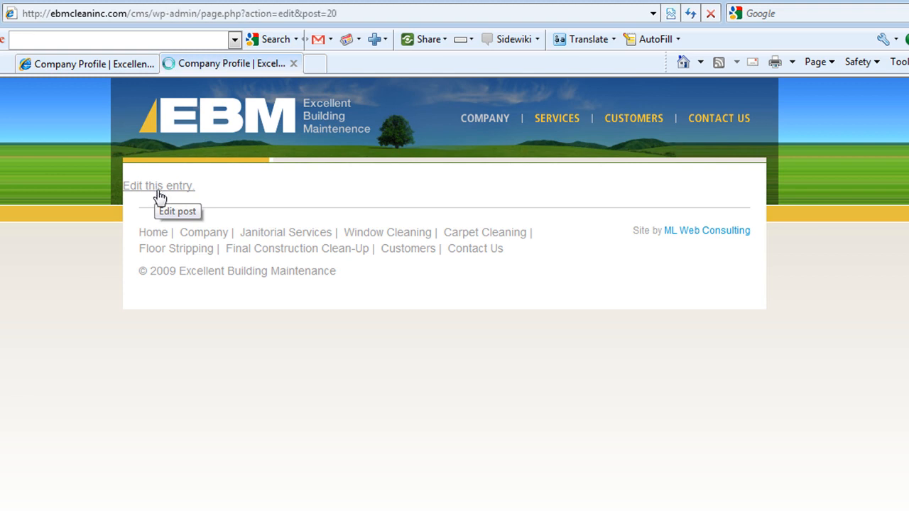
left_click(157, 184)
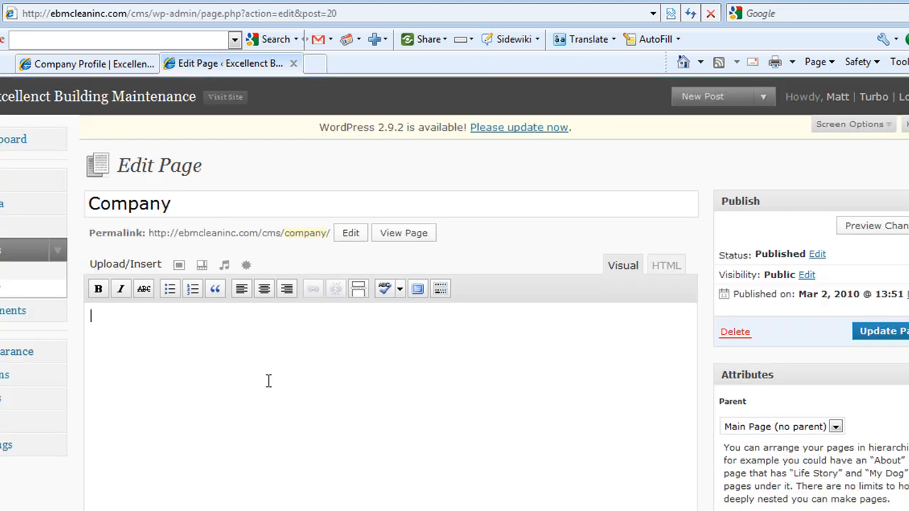
type("a")
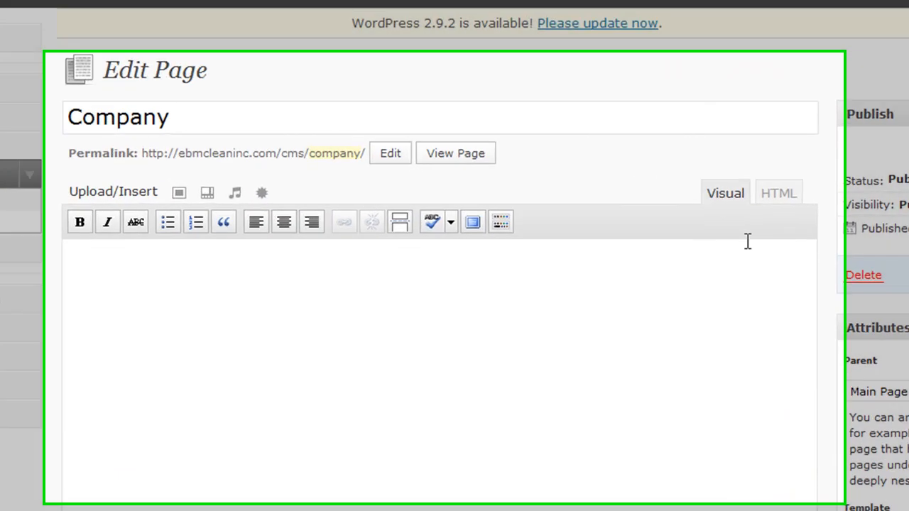
left_click(778, 193)
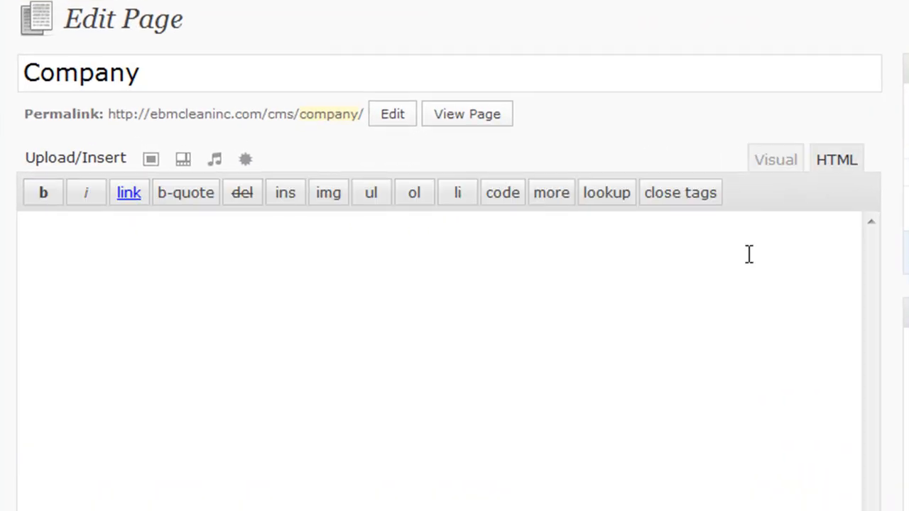
scroll("down", 3)
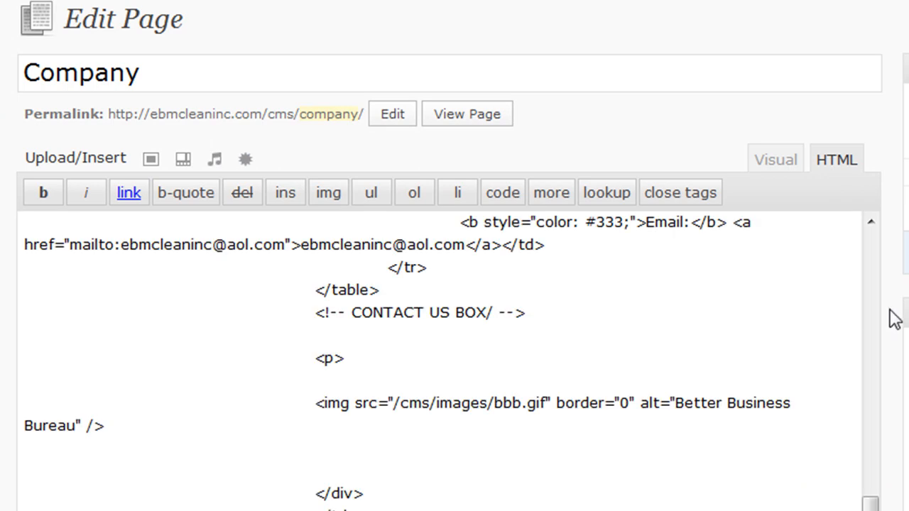
Step: Back in Visual view, update the Company page and view it live with the new content
left_click(776, 159)
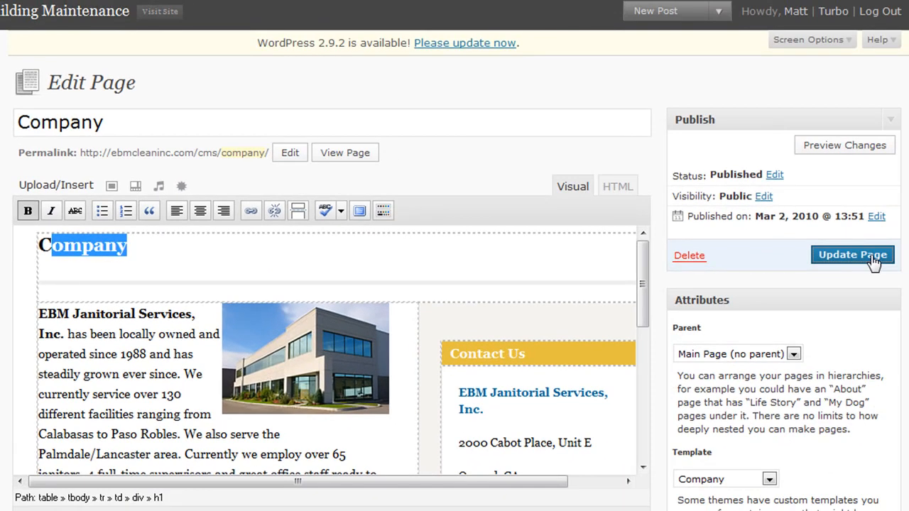
left_click(853, 255)
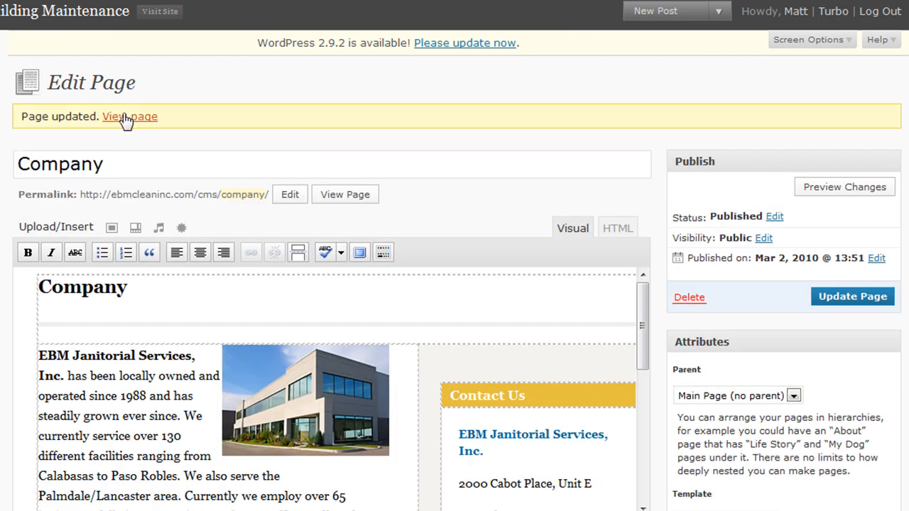
left_click(129, 117)
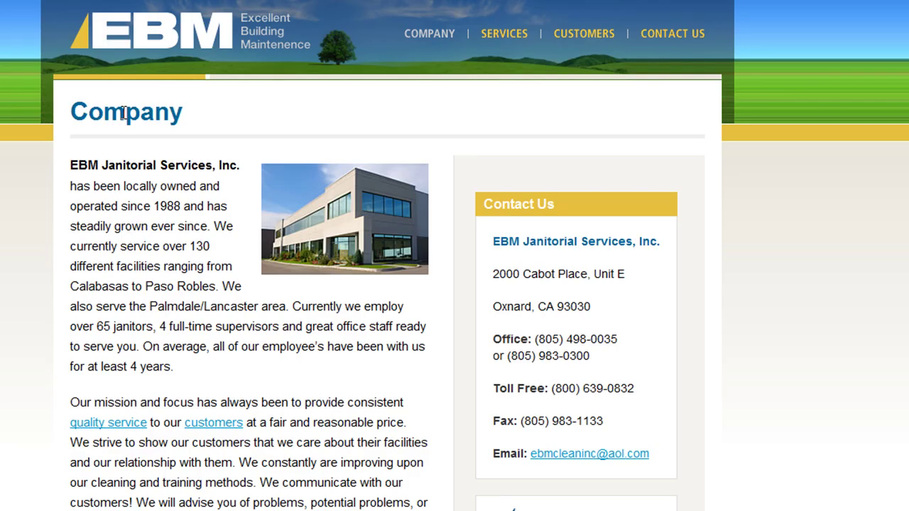
scroll("down", 3)
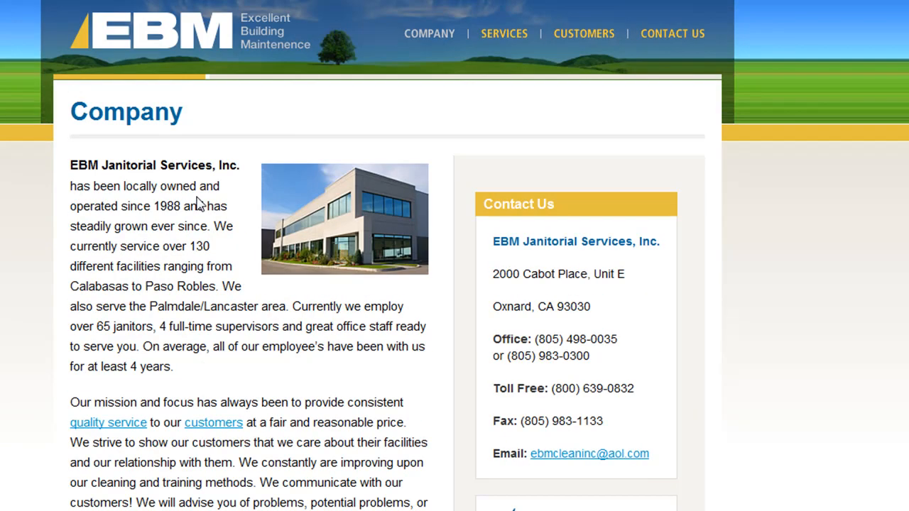
scroll("down", 3)
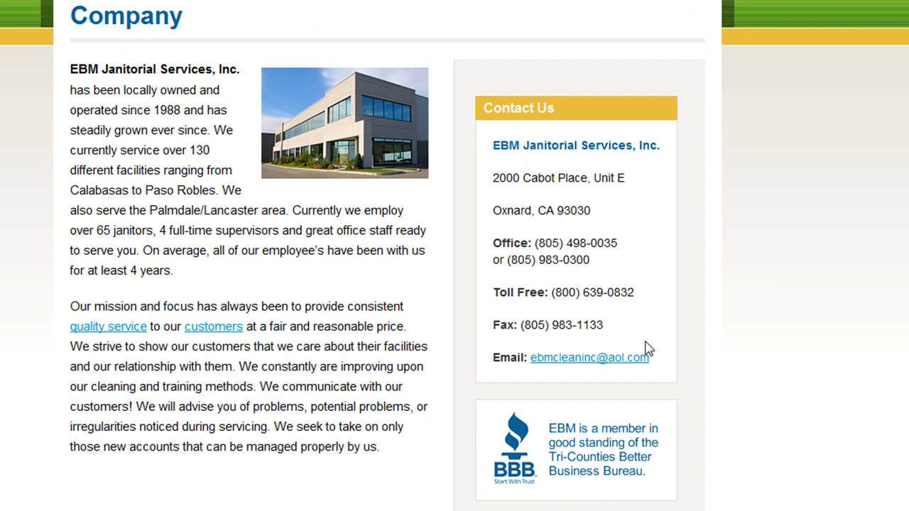
key("Ctrl+a")
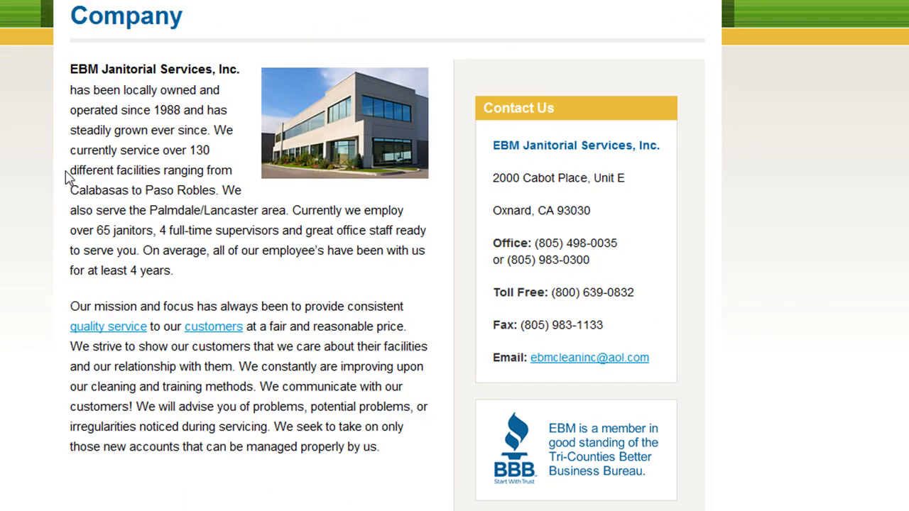
scroll("down", 3)
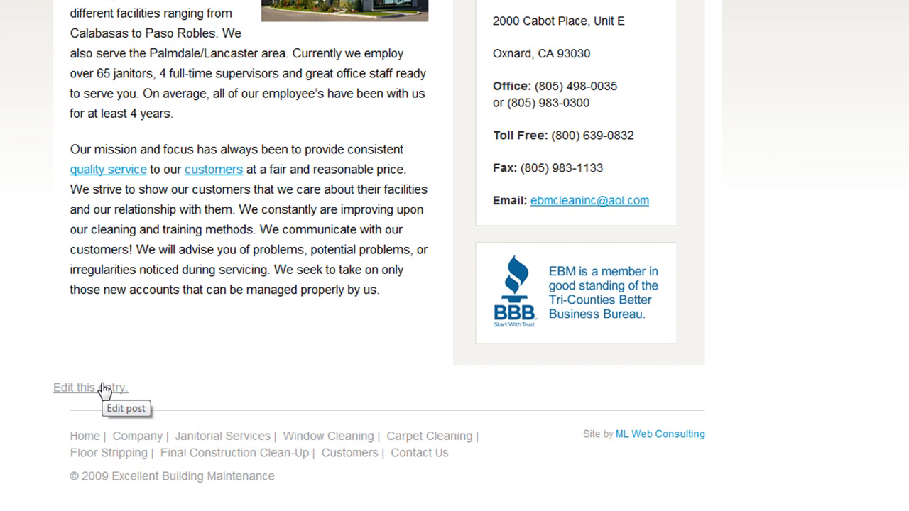
Step: Change the Company heading to 'Hey Mom, Wordpress as a CMS!!!', update the page and view it live
left_click(87, 386)
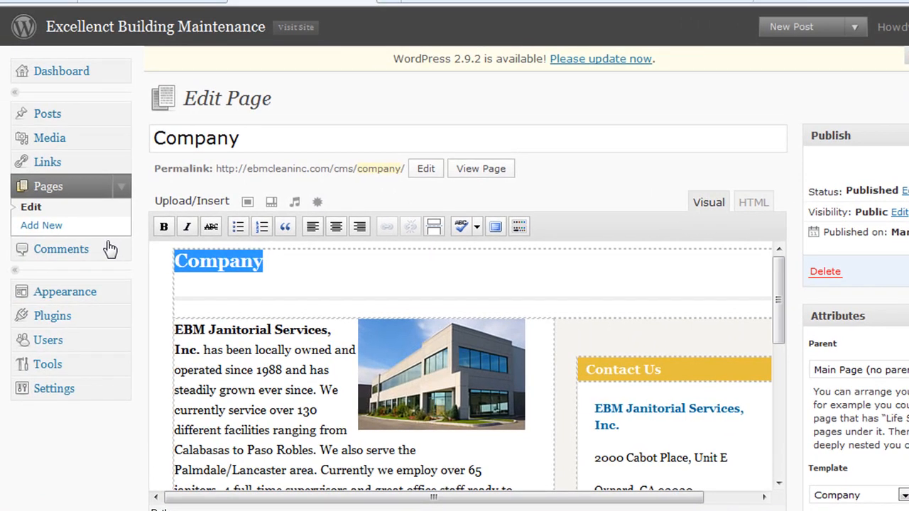
type("Hey Mom,")
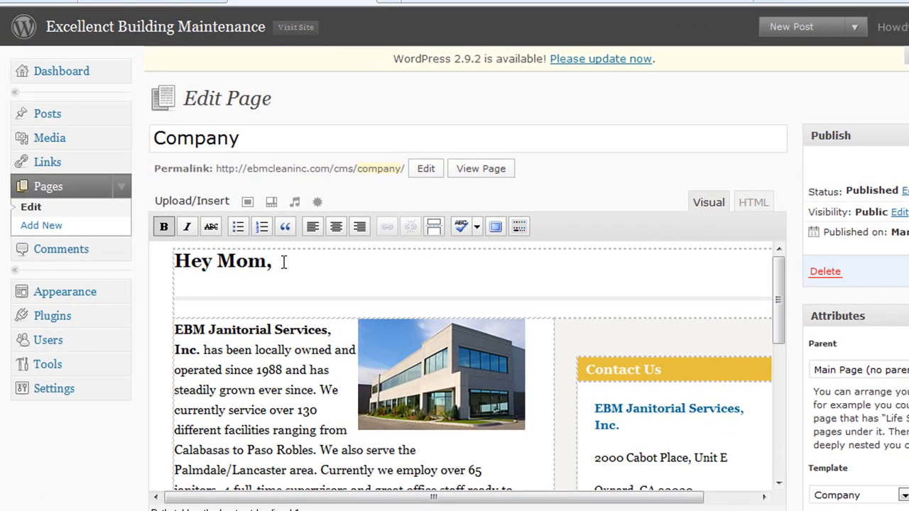
type("Wordpress as a CMS!!!")
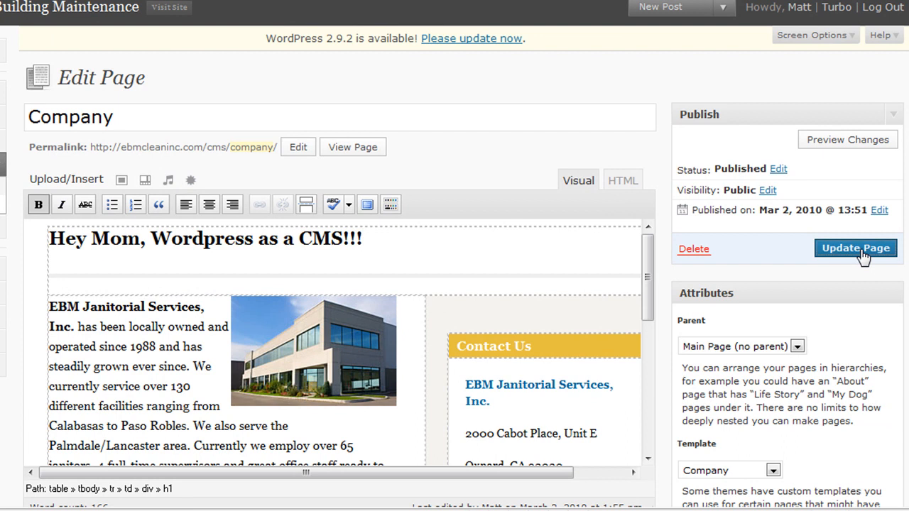
mouse_move(228, 125)
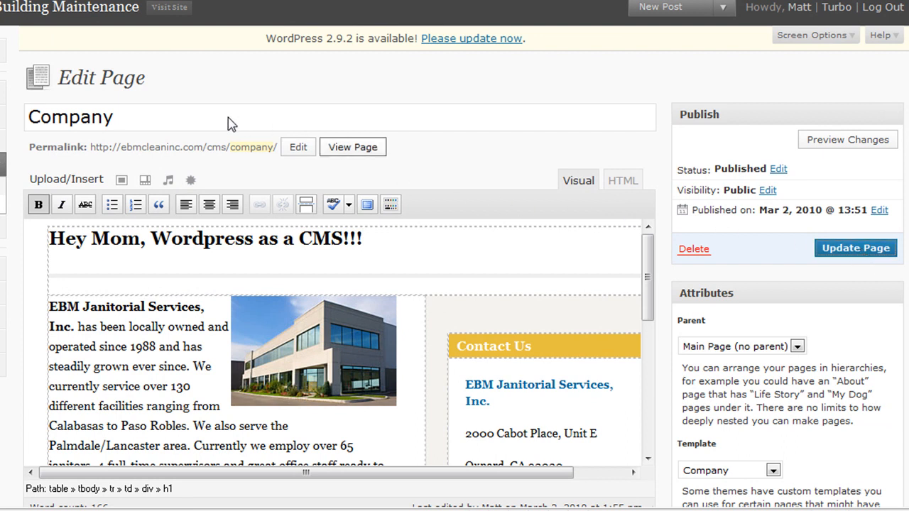
left_click(855, 247)
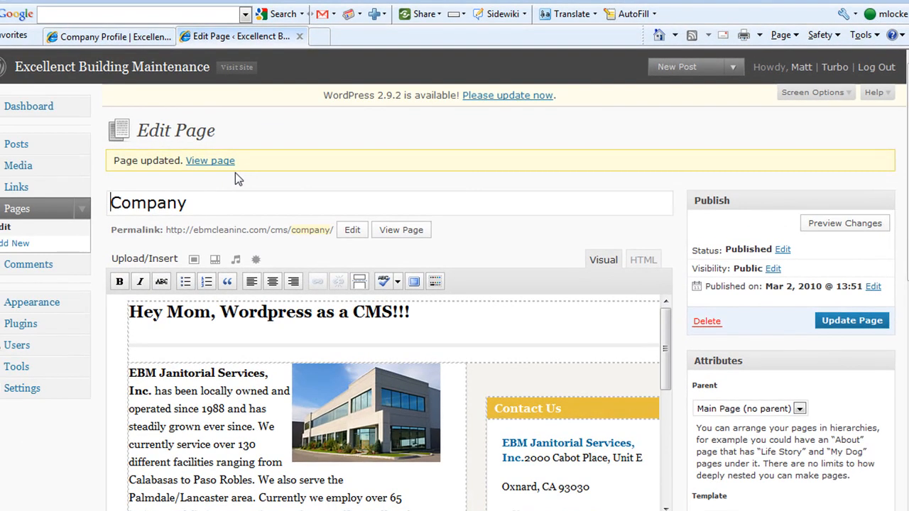
mouse_move(220, 167)
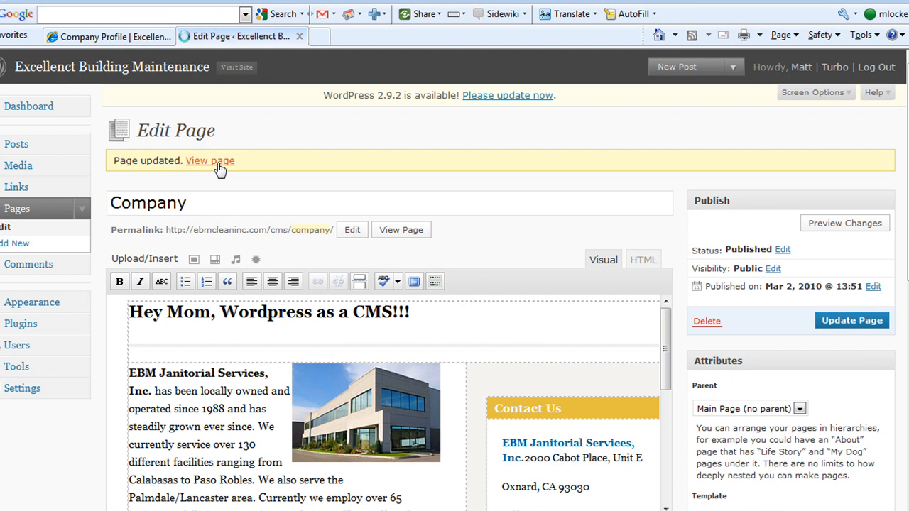
left_click(210, 161)
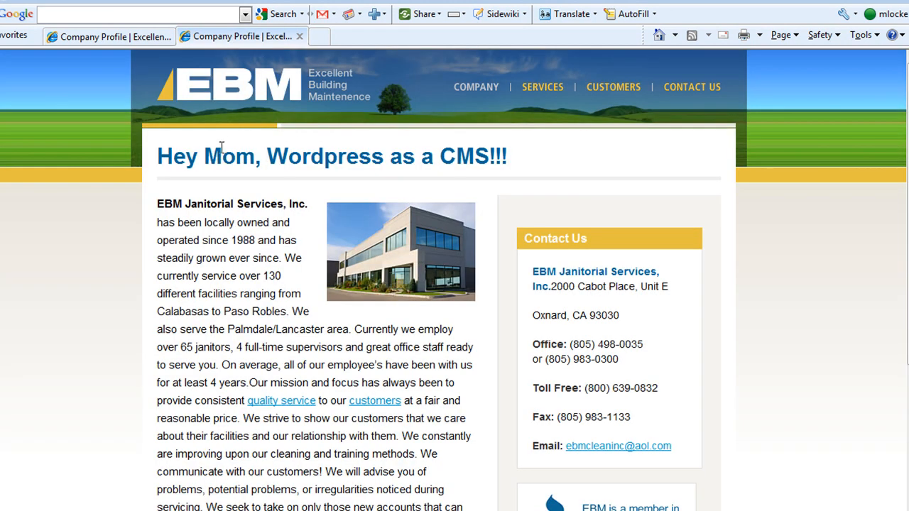
triple_click(332, 156)
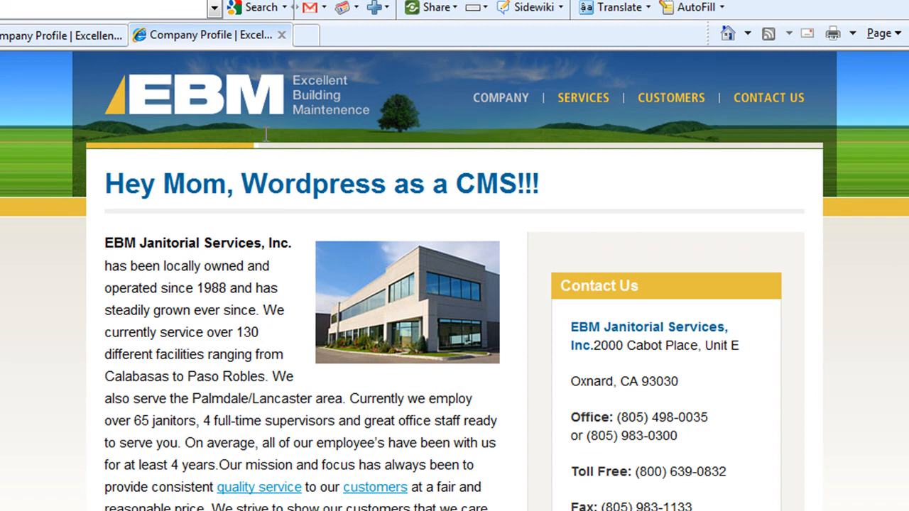
mouse_move(293, 174)
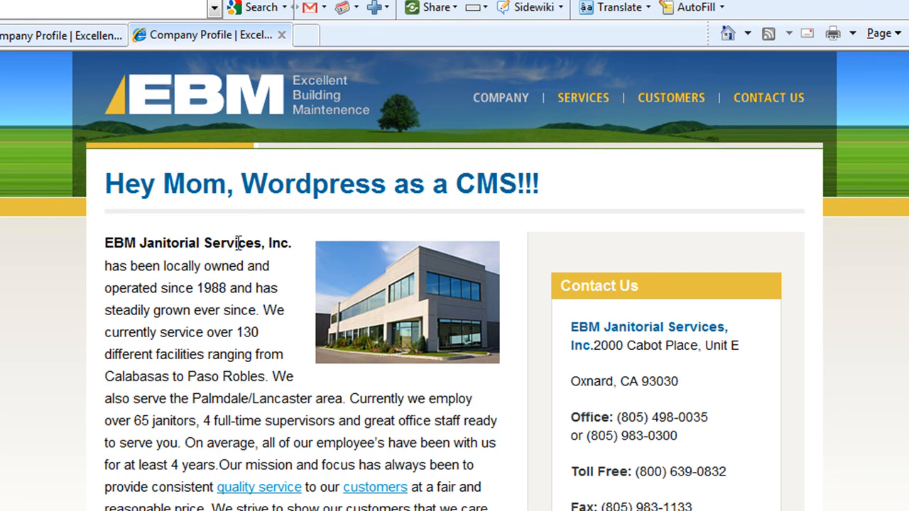
mouse_move(188, 266)
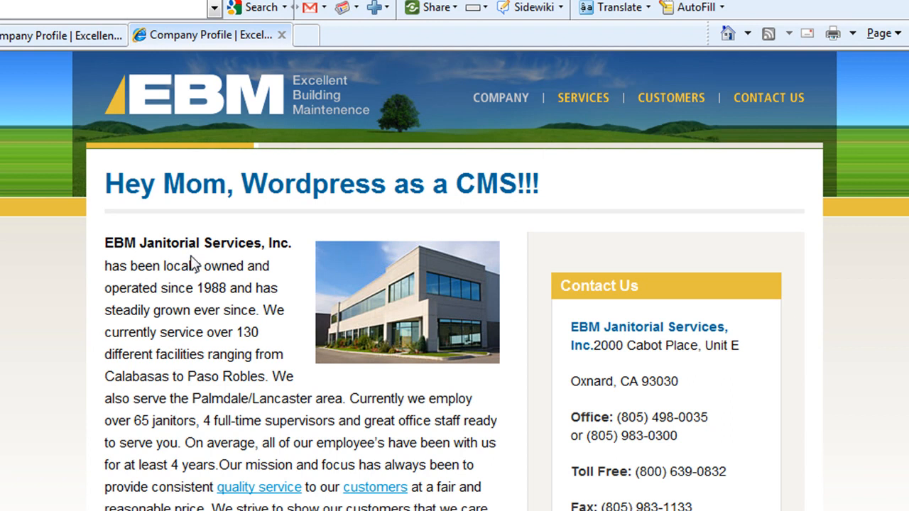
mouse_move(235, 500)
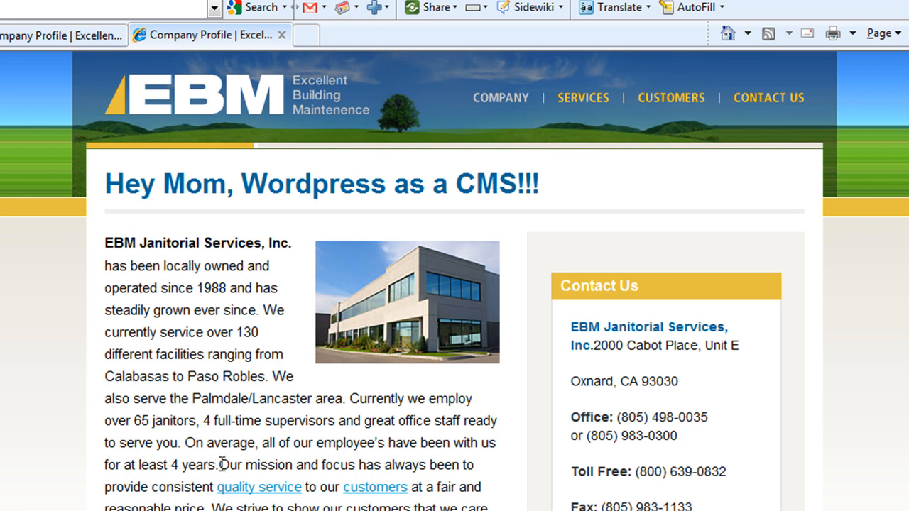
mouse_move(219, 267)
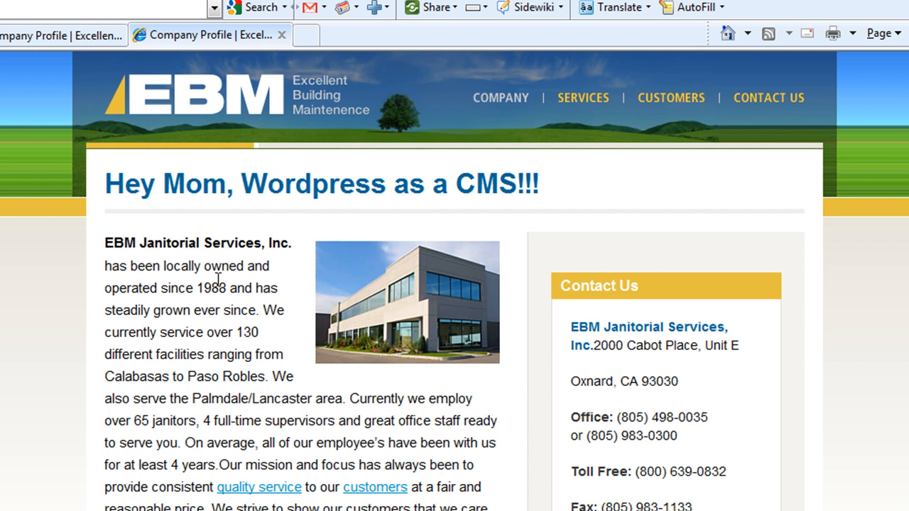
mouse_move(520, 352)
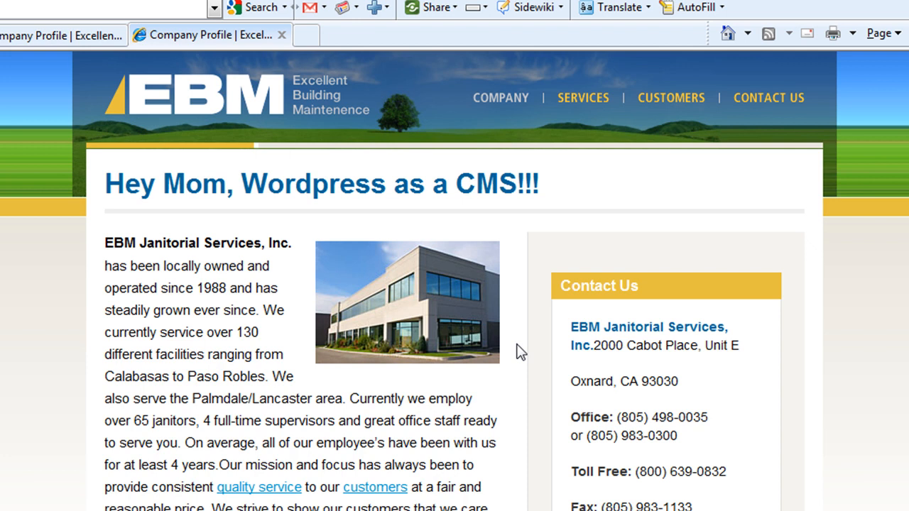